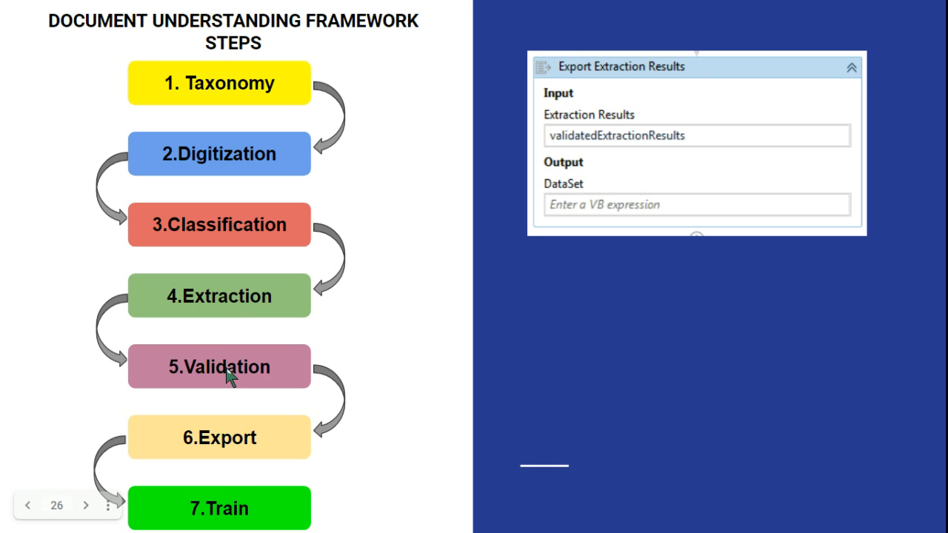
mouse_move(234, 452)
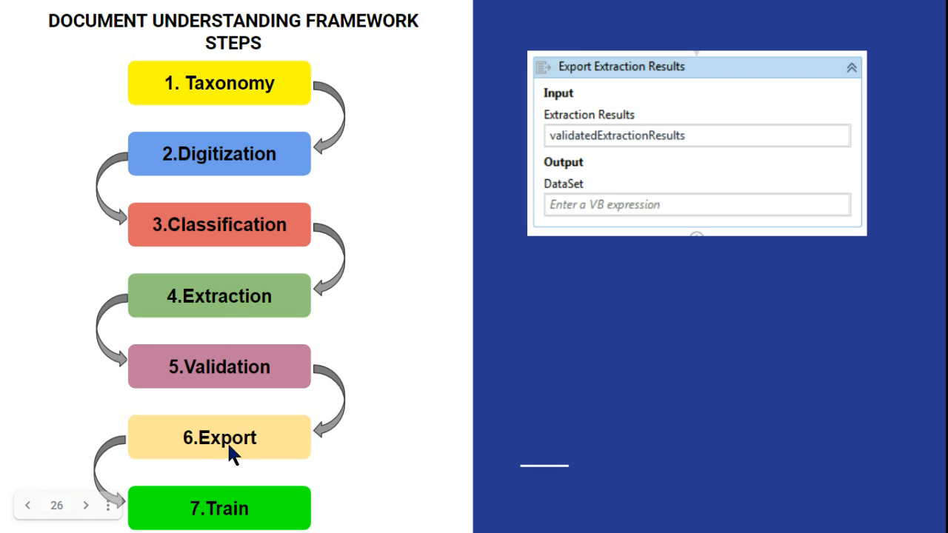
mouse_move(240, 455)
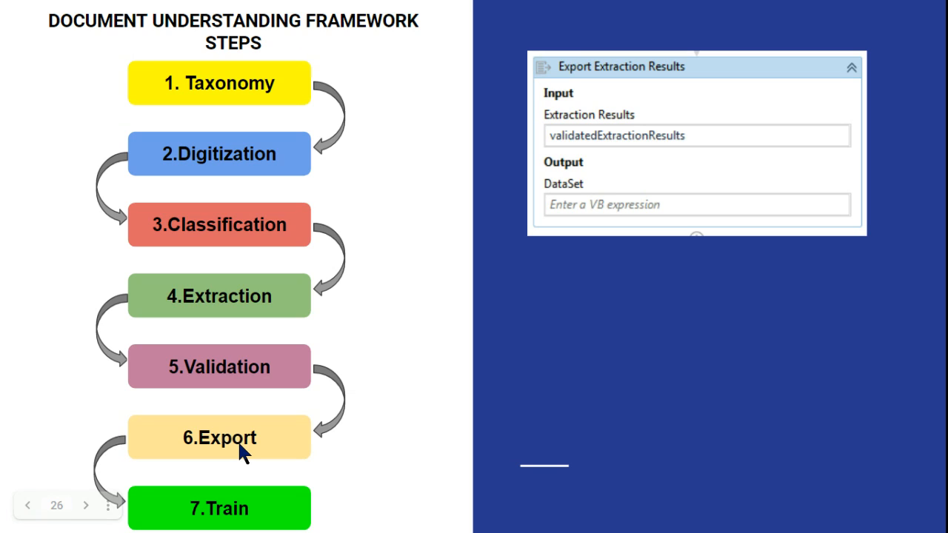
mouse_move(258, 423)
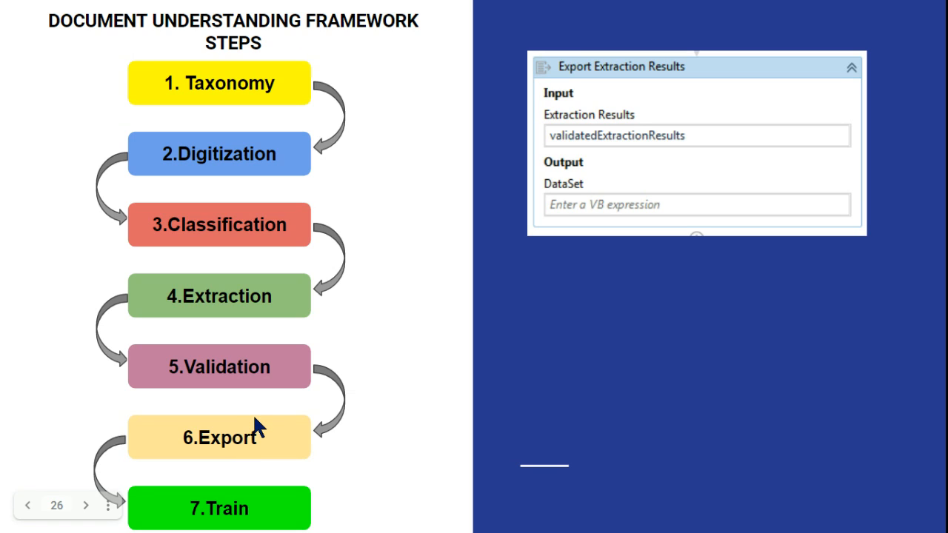
mouse_move(257, 398)
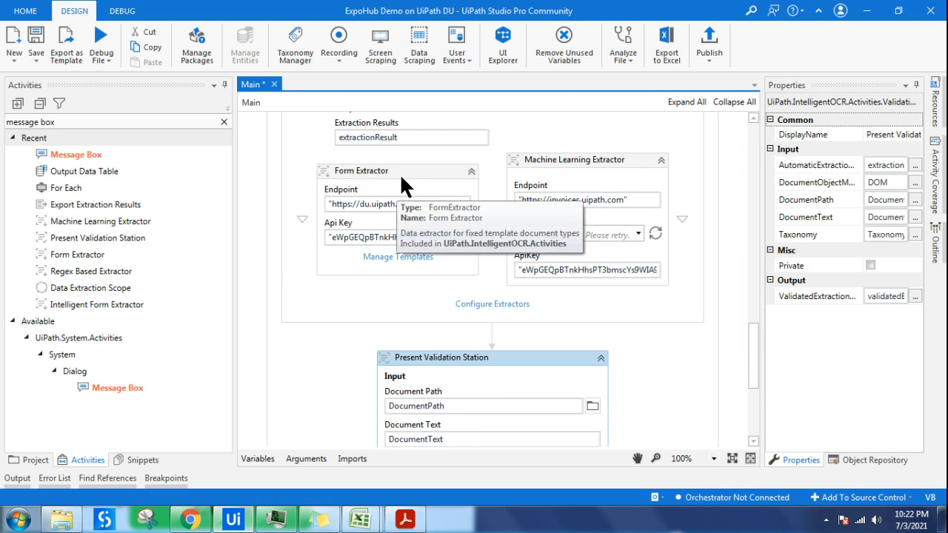
Step: Scroll the workflow down to Present Validation Station and list the Document Understanding activities
scroll("down", 3)
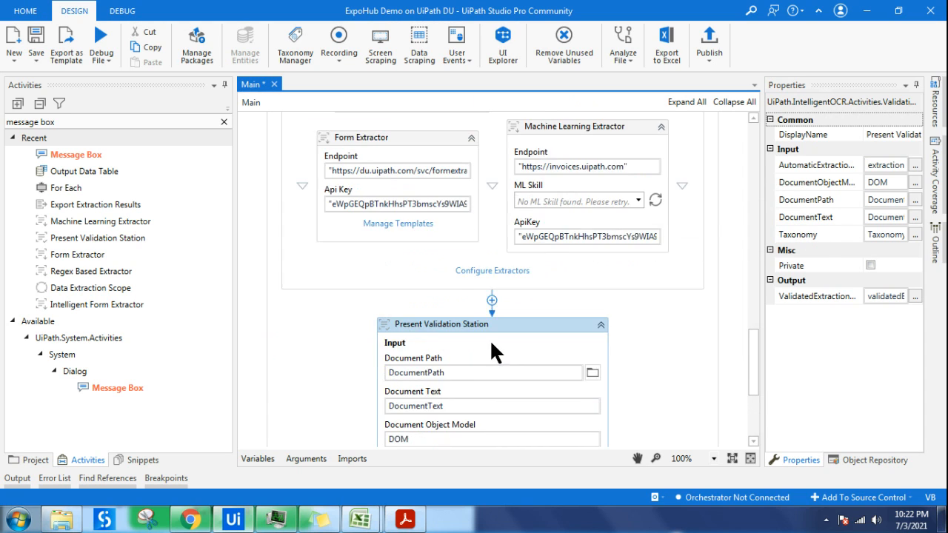
scroll("down", 3)
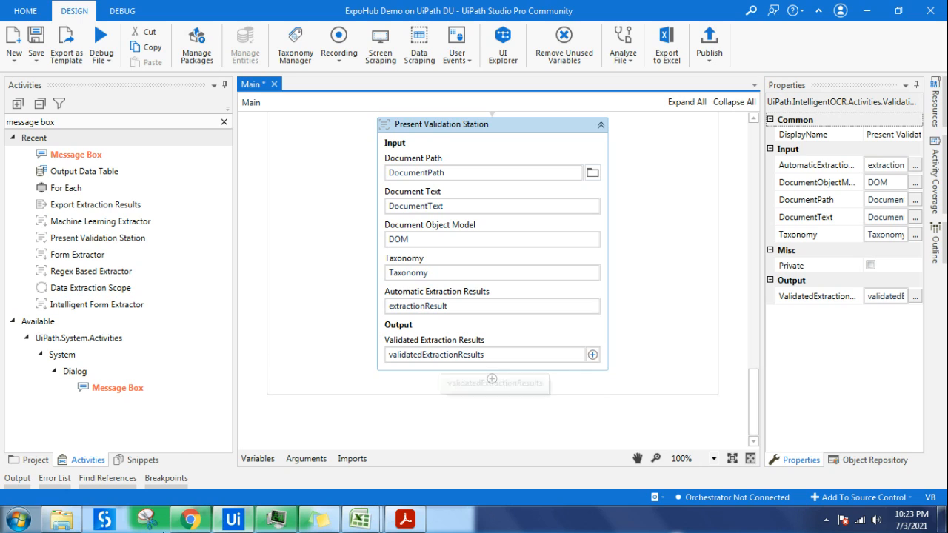
mouse_move(89, 288)
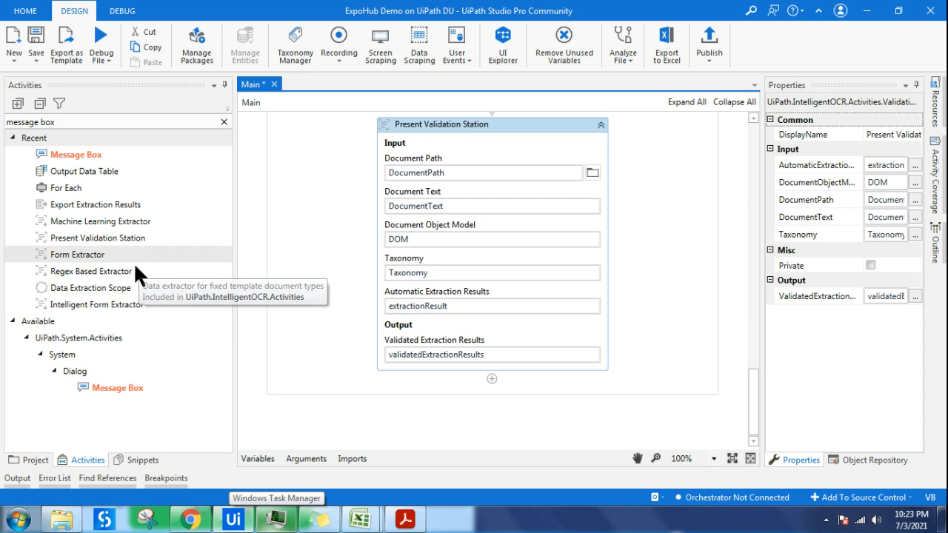
mouse_move(104, 296)
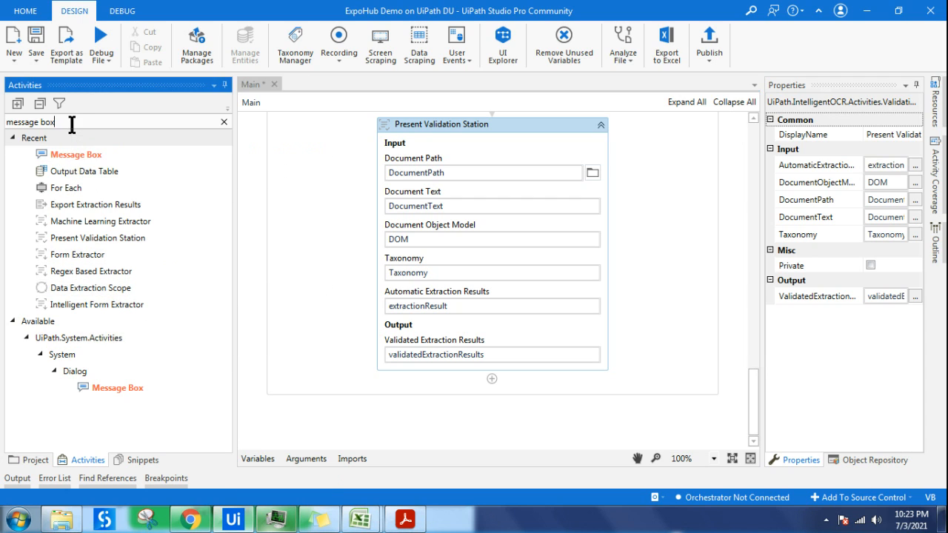
type("document")
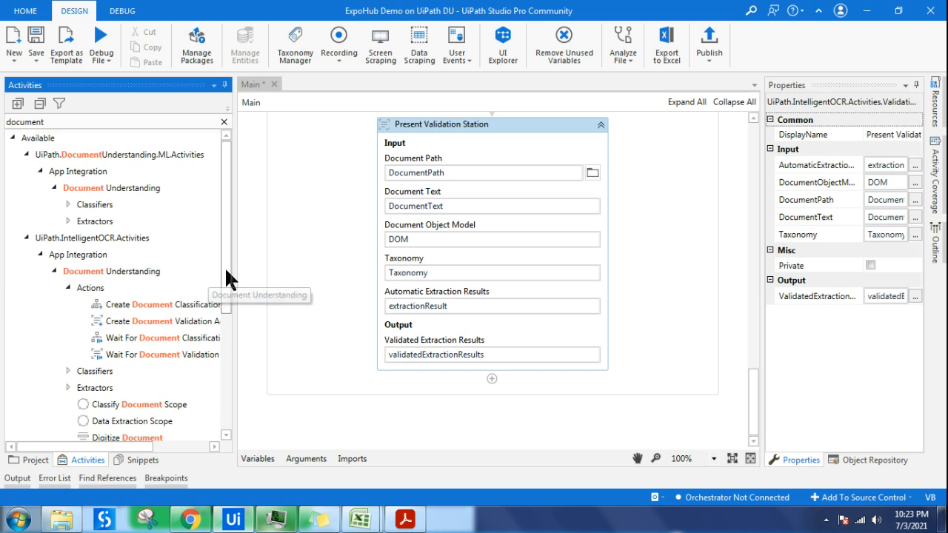
scroll("down", 3)
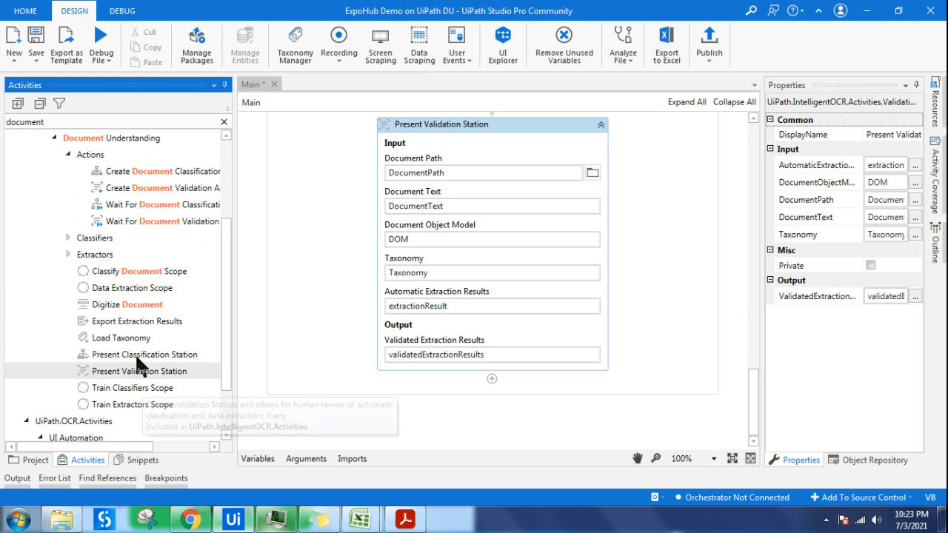
mouse_move(137, 321)
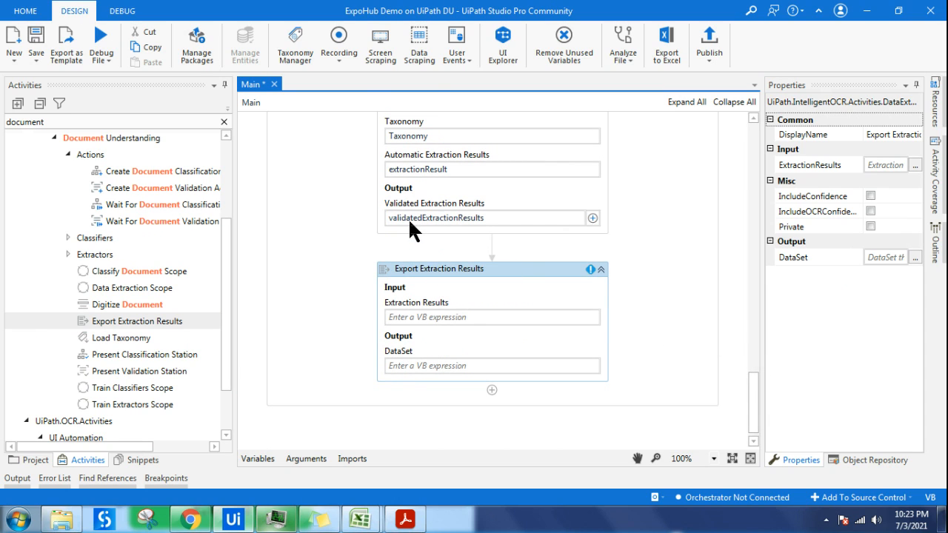
mouse_move(419, 222)
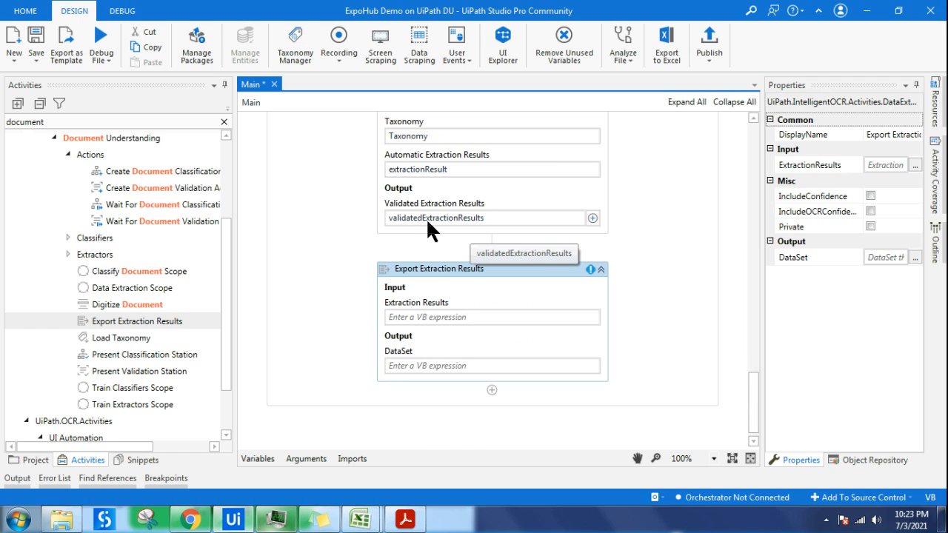
Step: Set Export Extraction Results to validatedExtractionResults with output variable dataSet
left_click(489, 317)
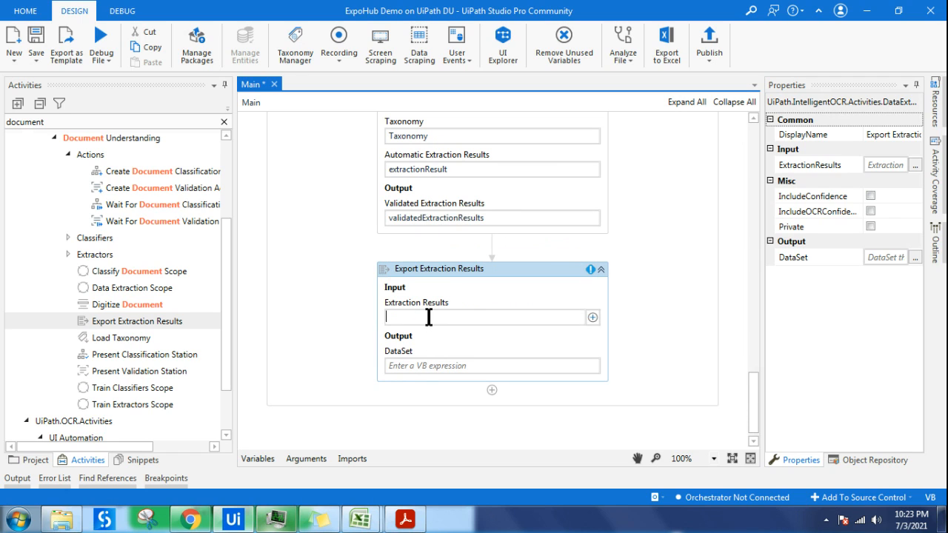
type("validatedExtractionResults")
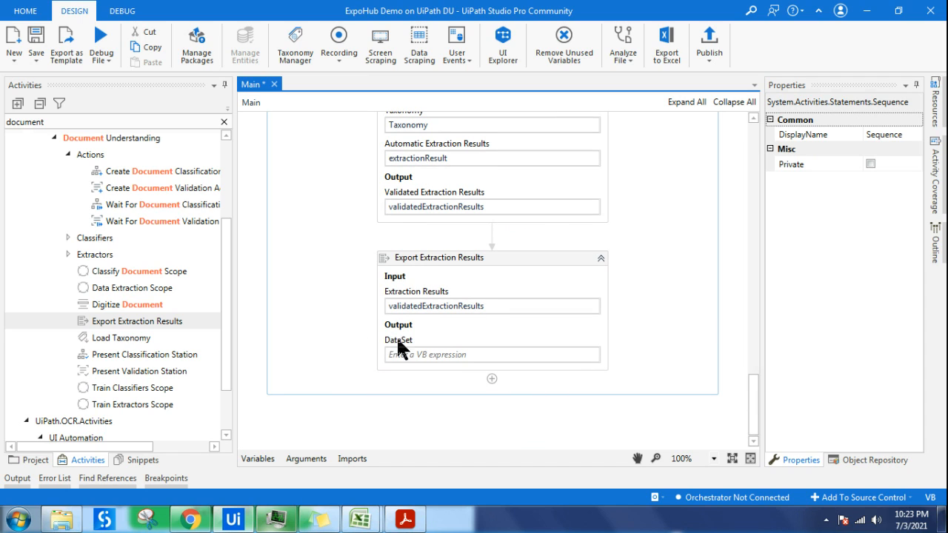
mouse_move(398, 340)
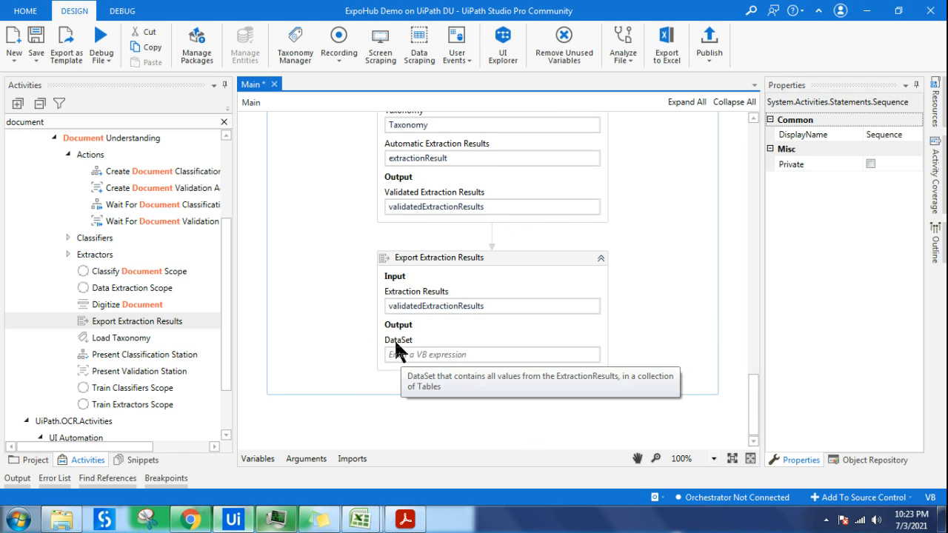
left_click(491, 355)
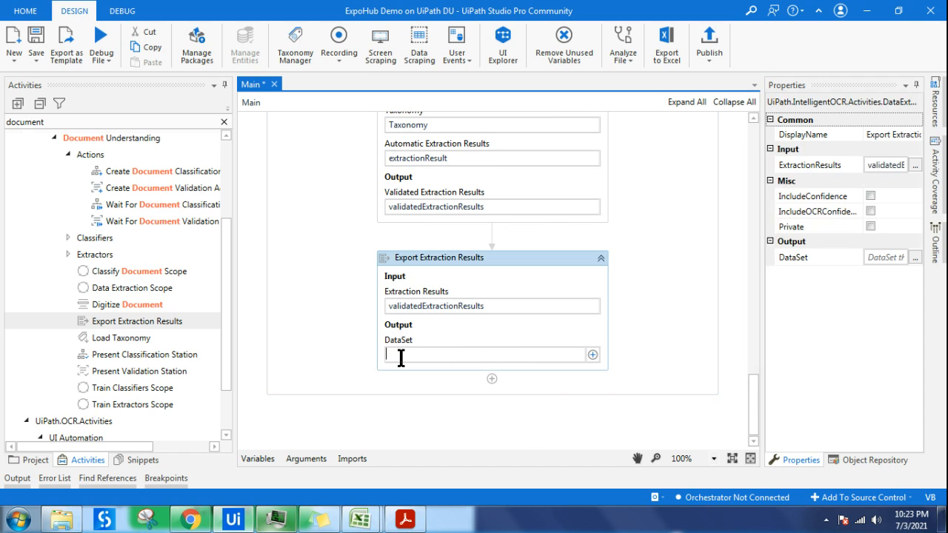
type("dataSet")
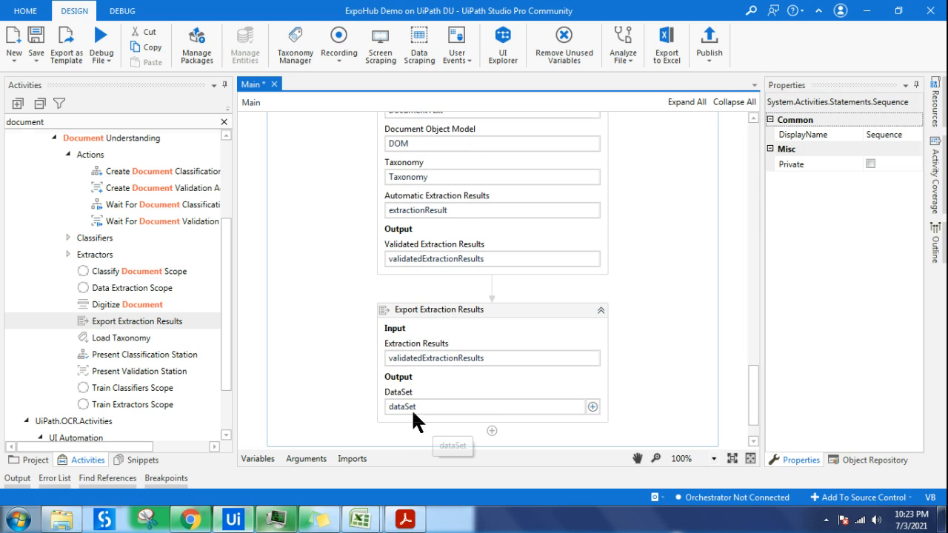
left_click(257, 460)
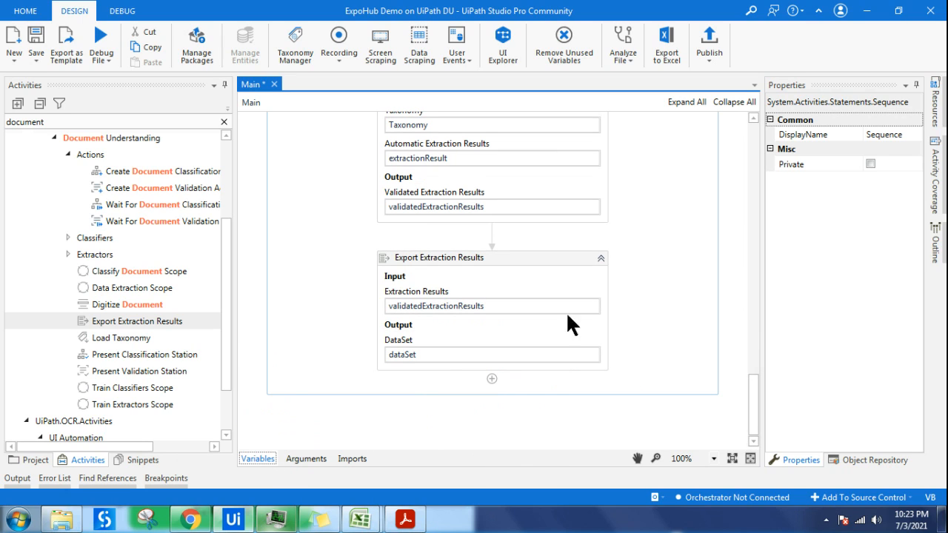
mouse_move(722, 308)
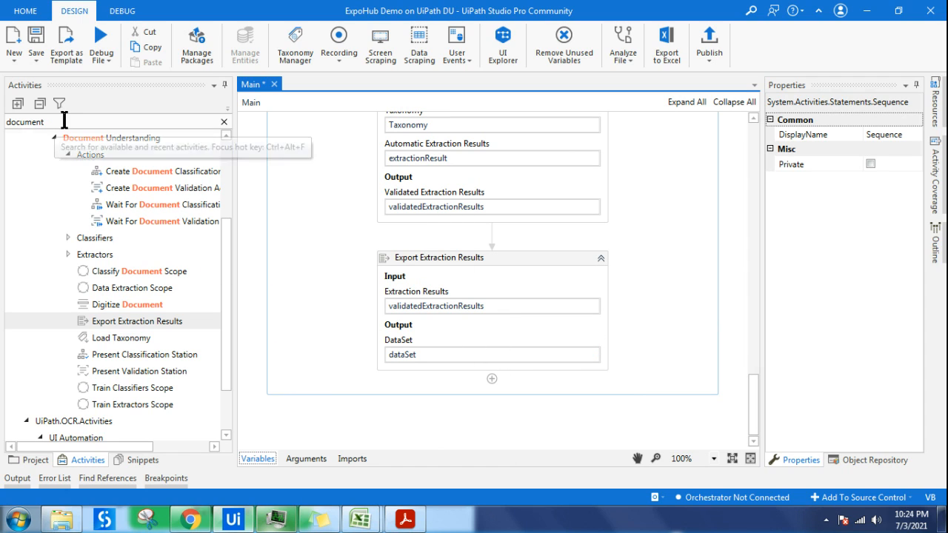
type("For each")
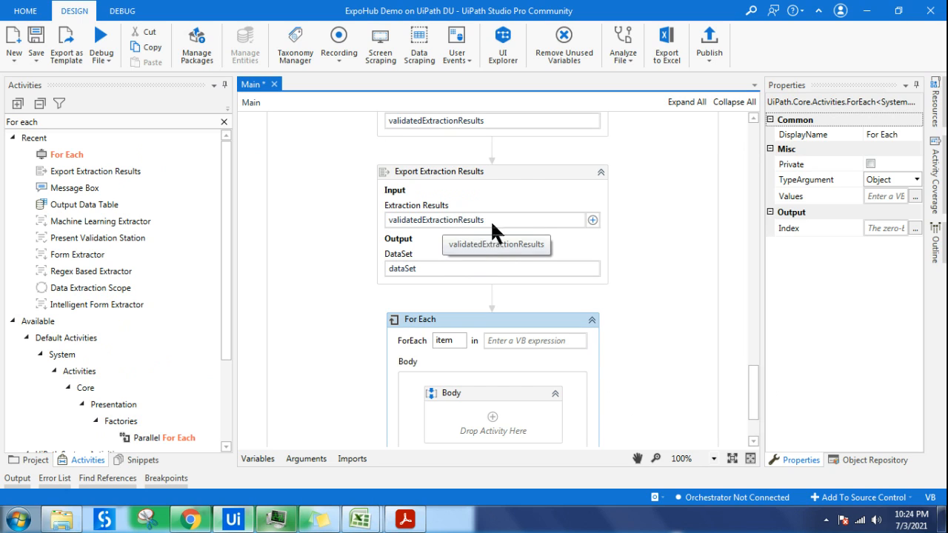
Step: Make the For Each loop iterate over dataSet.Tables
left_click(530, 341)
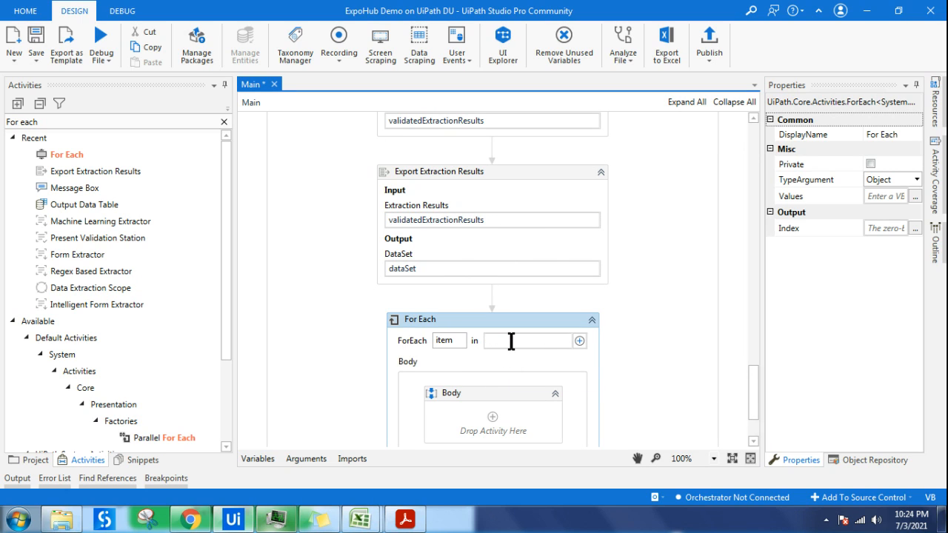
type("dataSet")
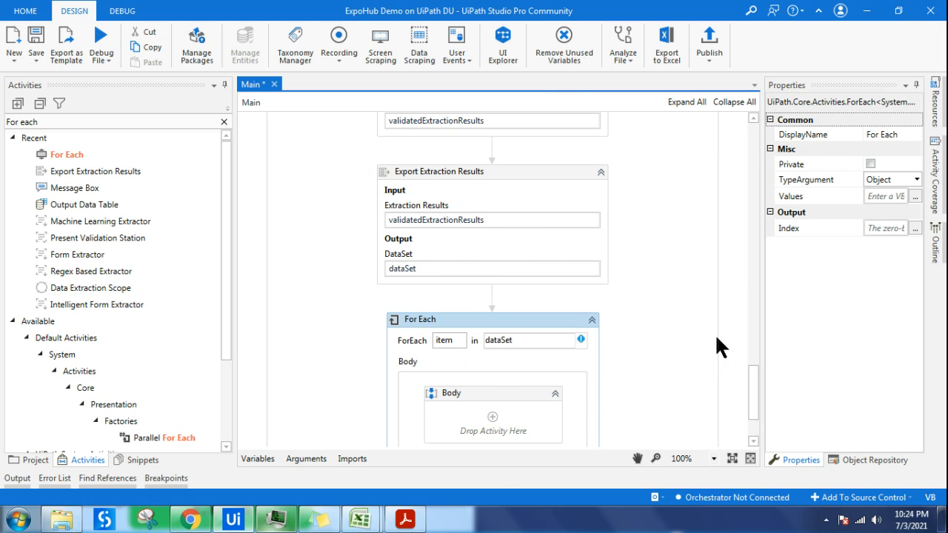
left_click(526, 340)
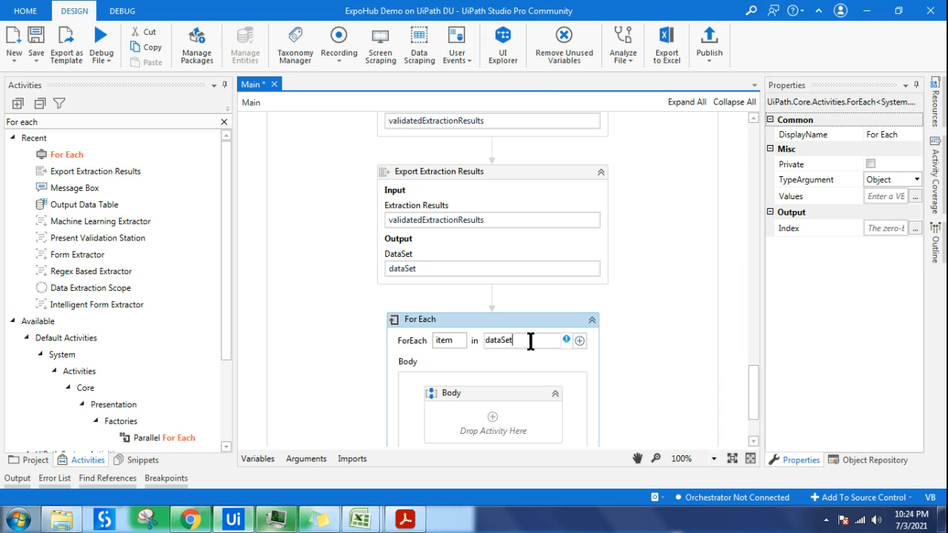
type(".")
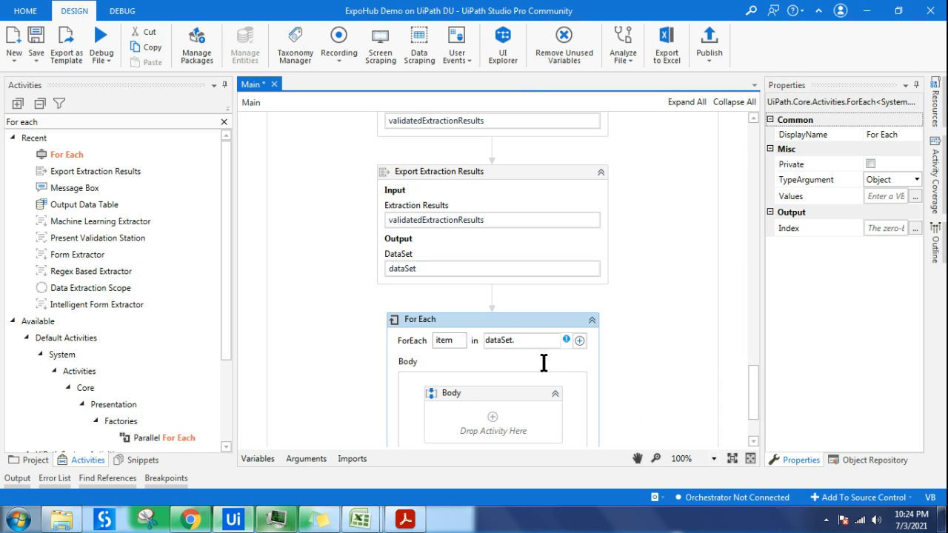
type(".")
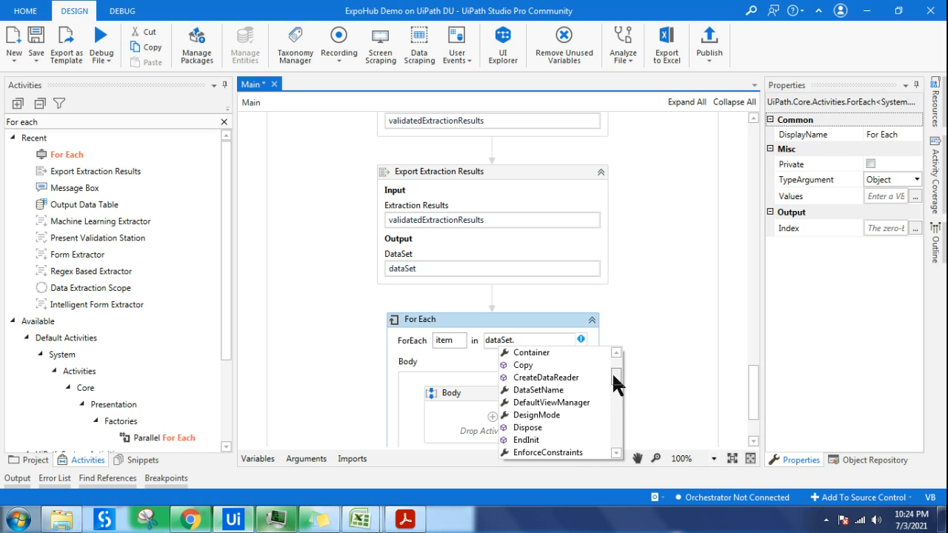
Step: Scroll down the loop's properties and open the TypeArgument dropdown
scroll("down", 3)
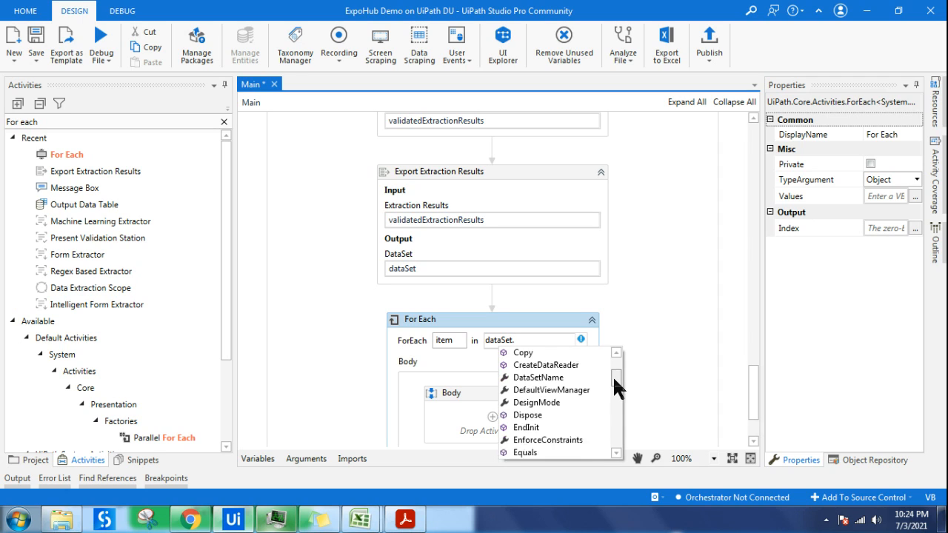
scroll("down", 3)
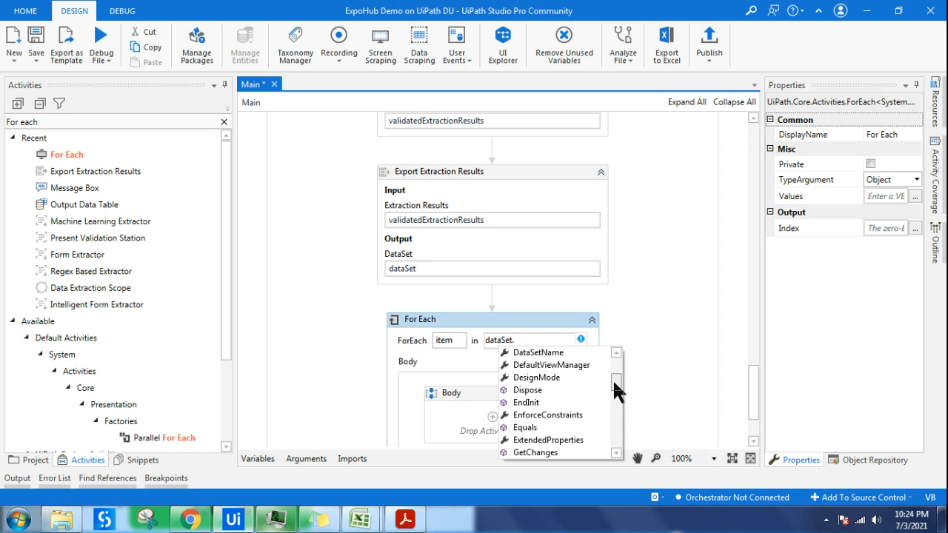
scroll("down", 3)
type("Tables")
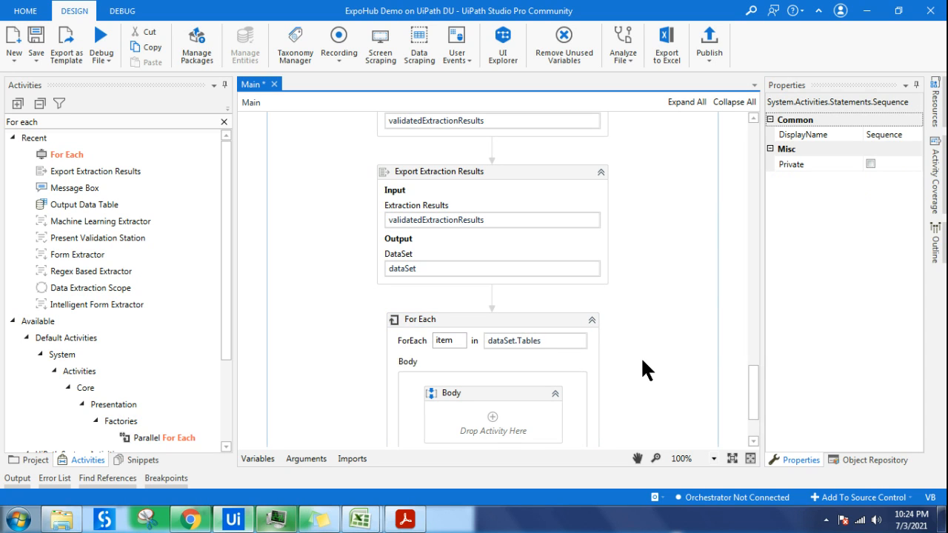
mouse_move(515, 341)
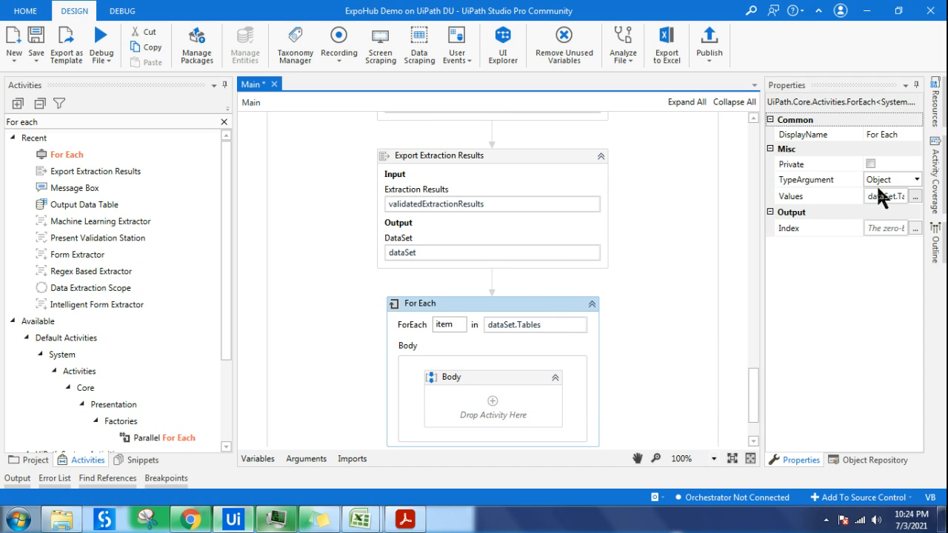
left_click(915, 180)
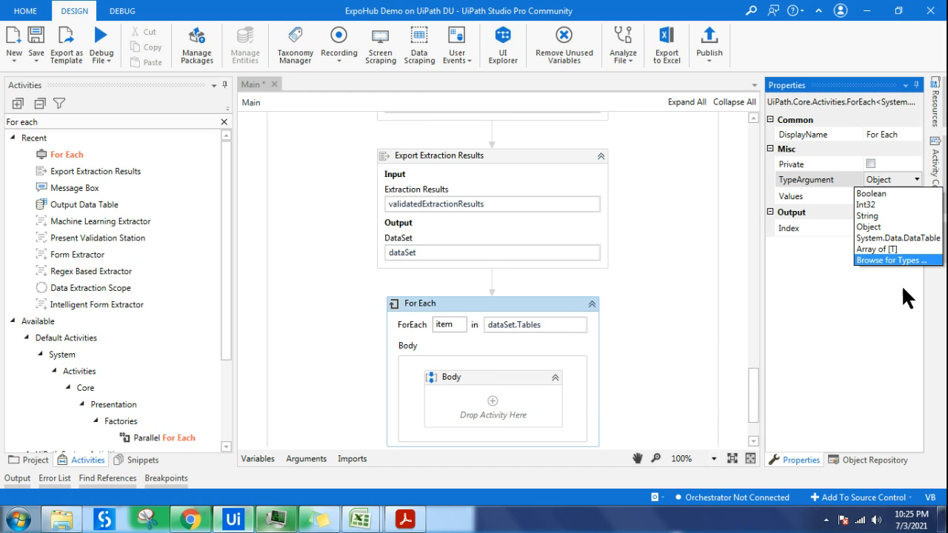
mouse_move(926, 248)
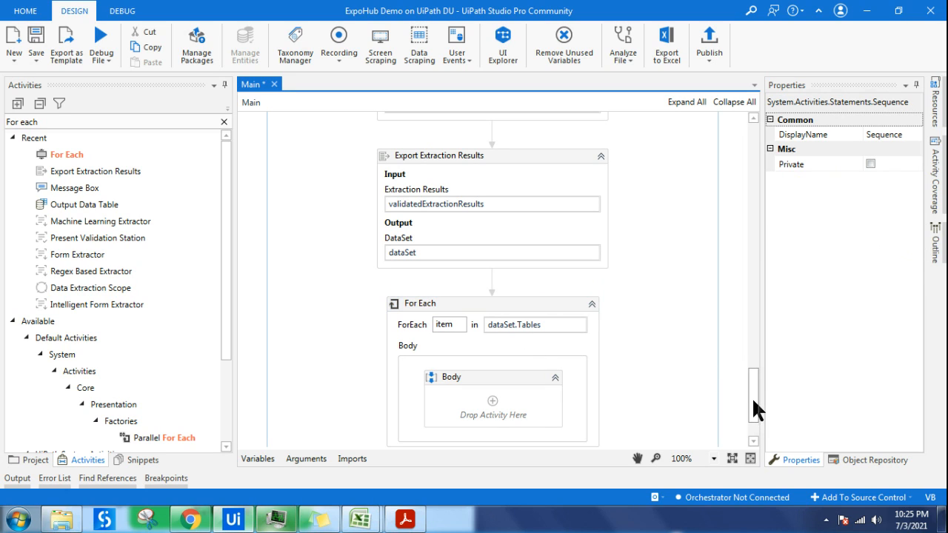
Step: Find Output Data Table and place it inside the For Each body
scroll("down", 3)
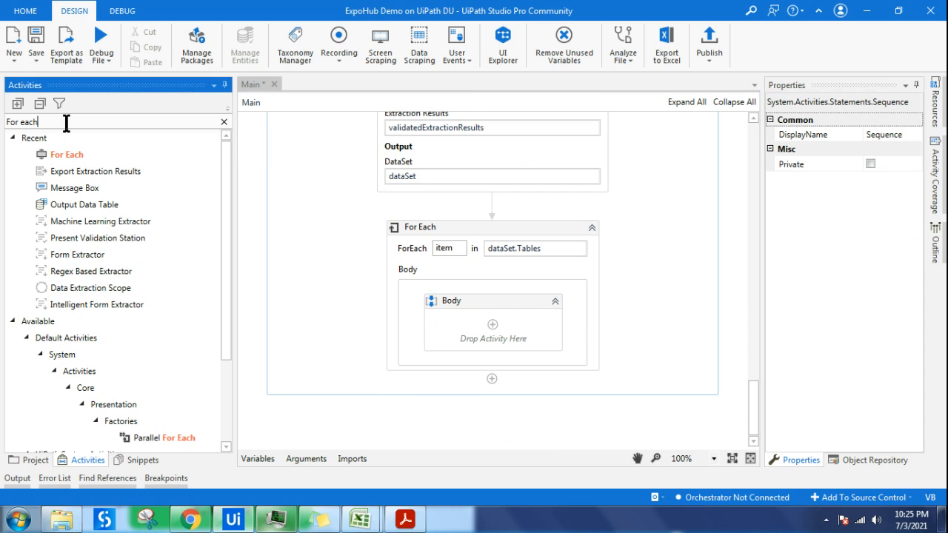
type("oute")
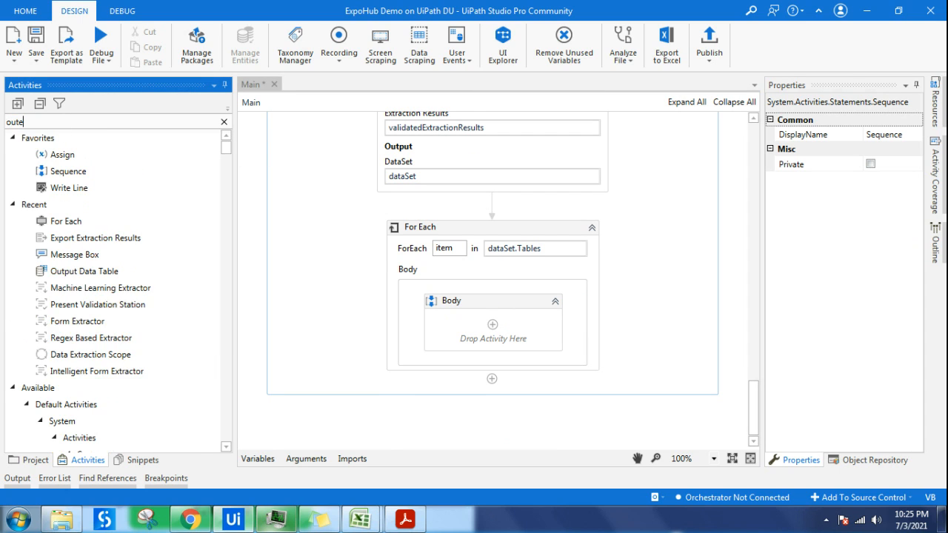
key("BackSpace")
type("put")
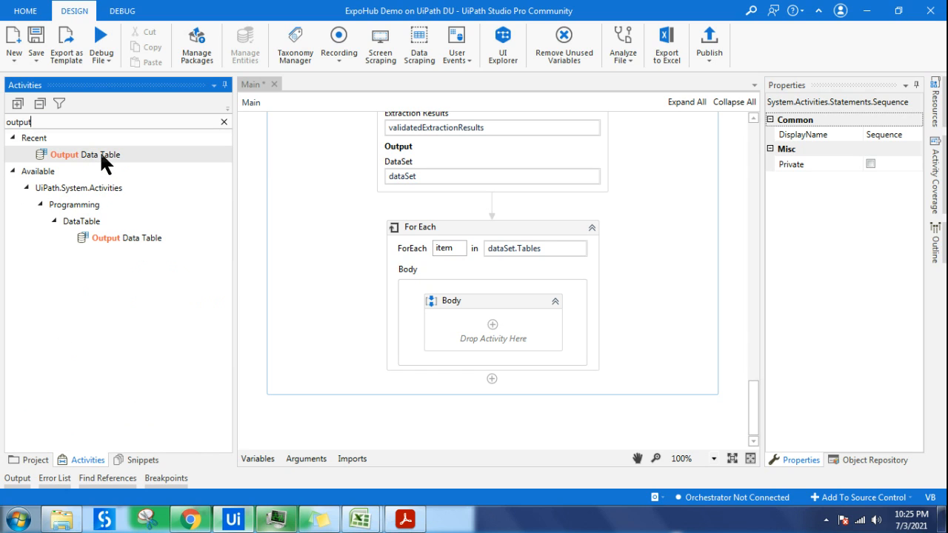
left_click_drag(86, 154, 493, 340)
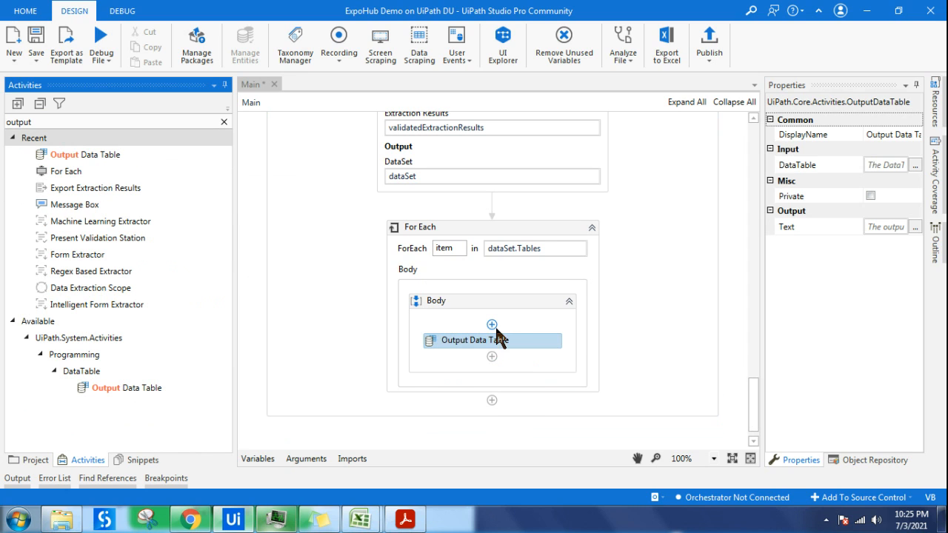
mouse_move(683, 269)
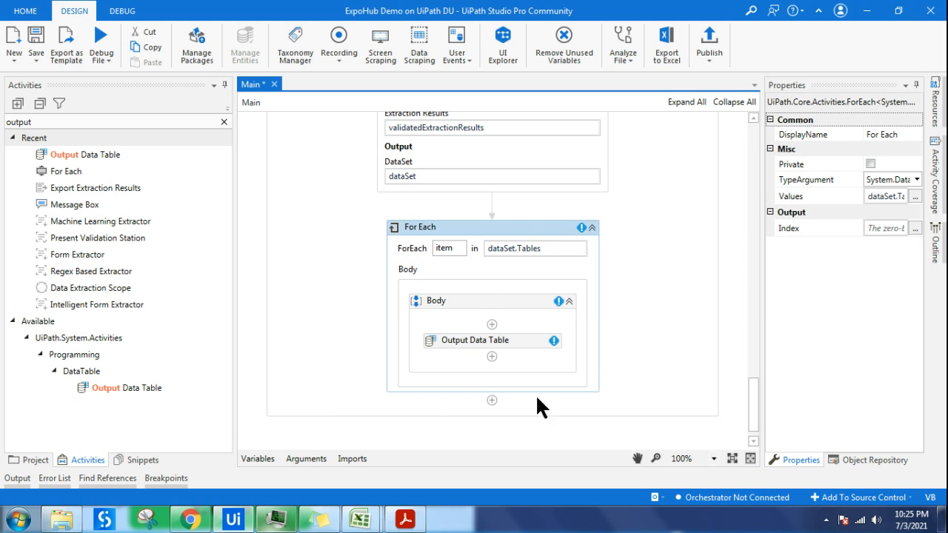
Step: Set the Output Data Table's DataTable to item and its Text output to textOP
left_click(476, 340)
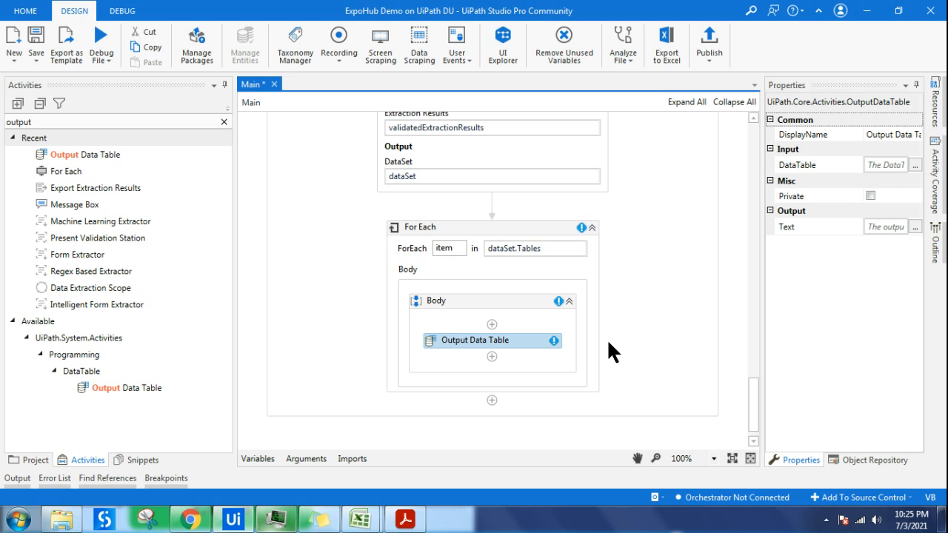
mouse_move(519, 348)
type("item")
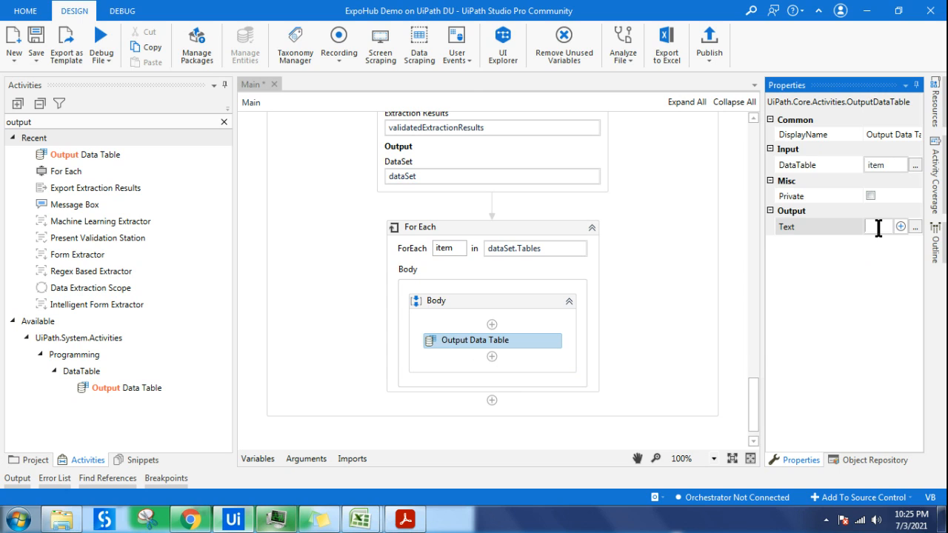
type("text")
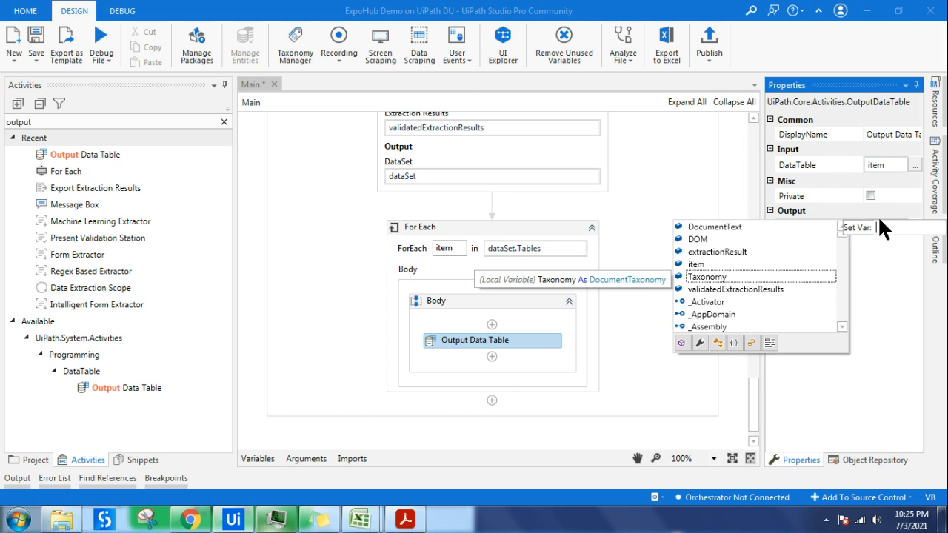
type("textOP")
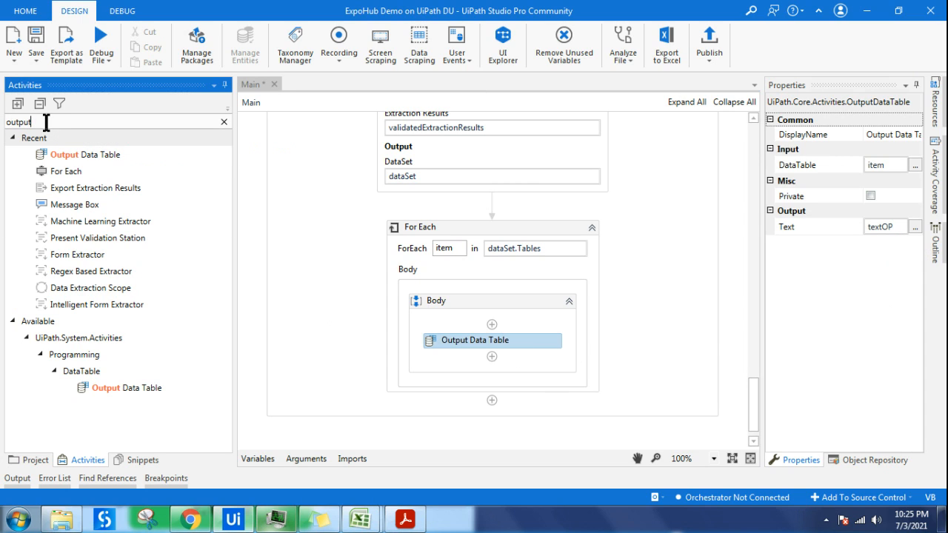
type("message")
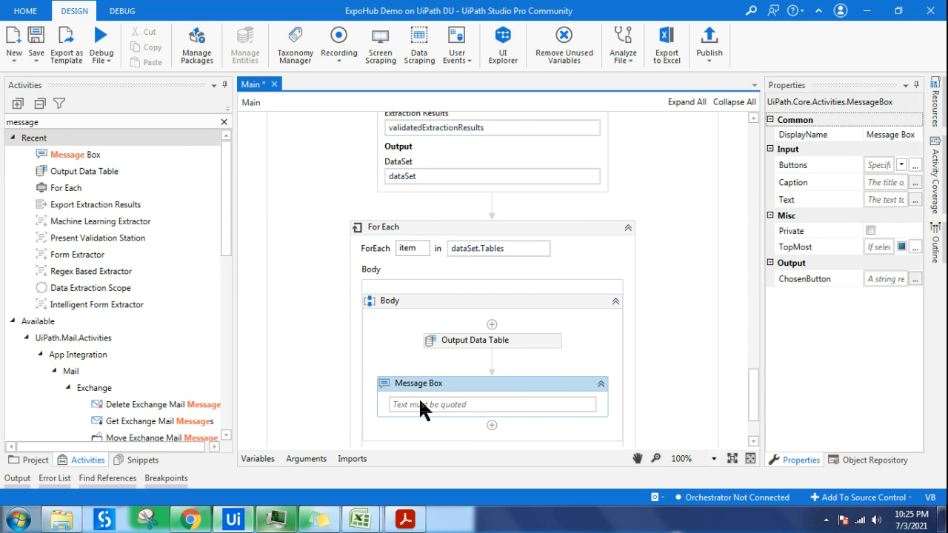
Step: Set the Message Box text to textOP and save the workflow
type("textOP")
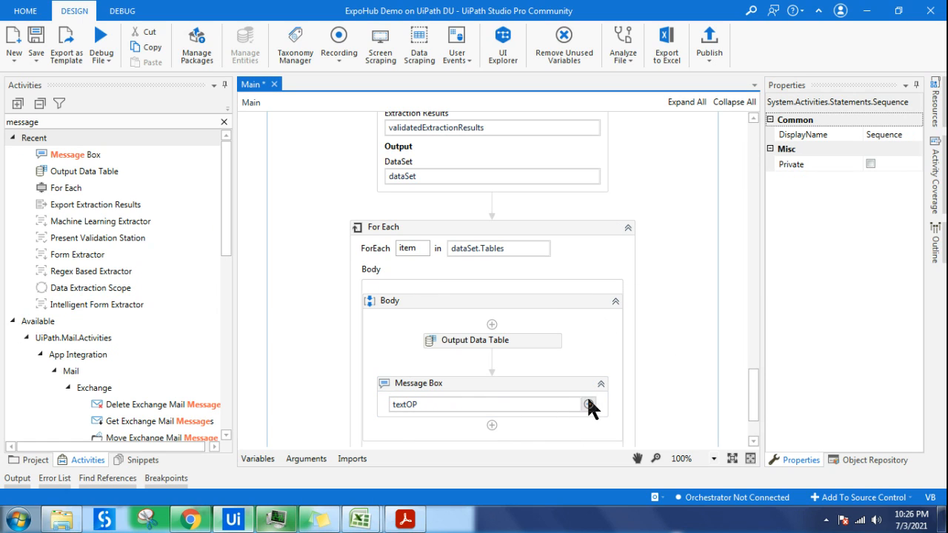
mouse_move(36, 41)
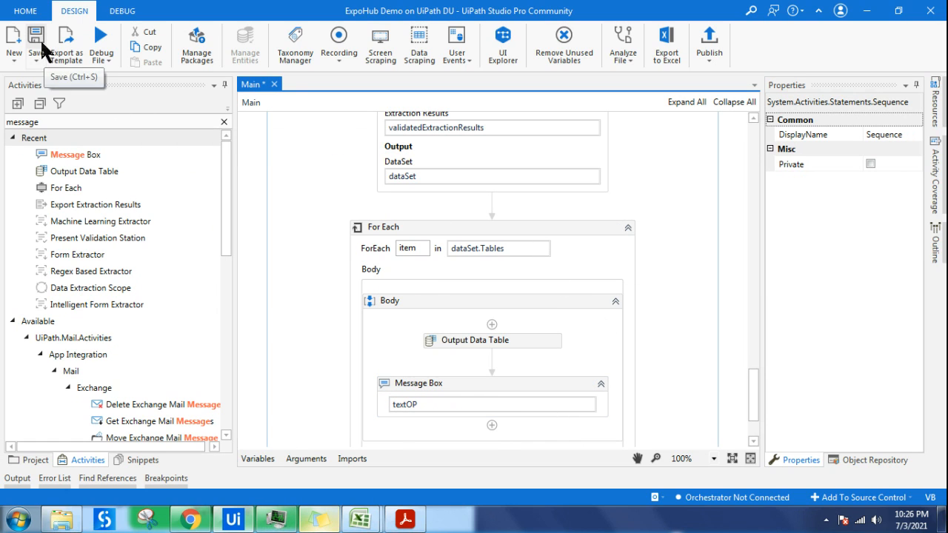
left_click(35, 40)
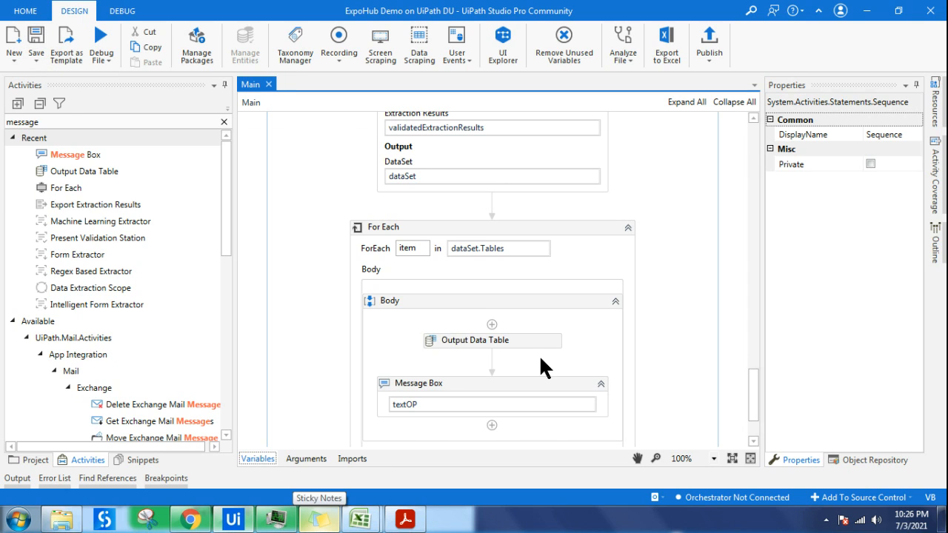
left_click(257, 459)
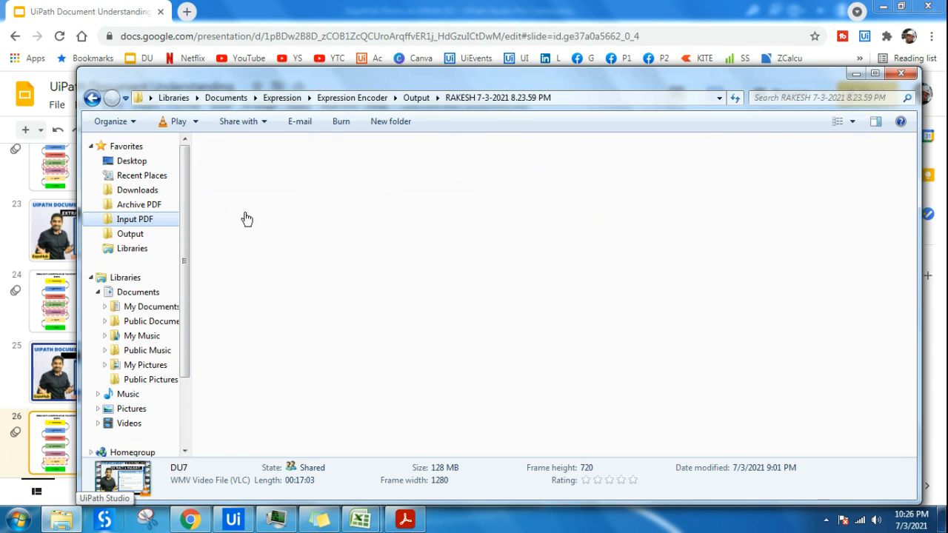
Step: Bring up the empty Output folder window in Windows Explorer
left_click(348, 12)
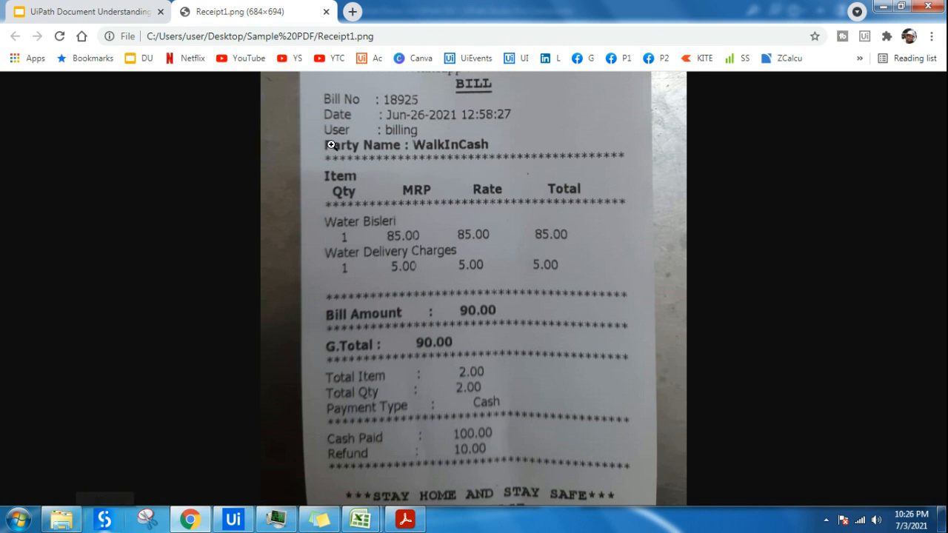
mouse_move(494, 318)
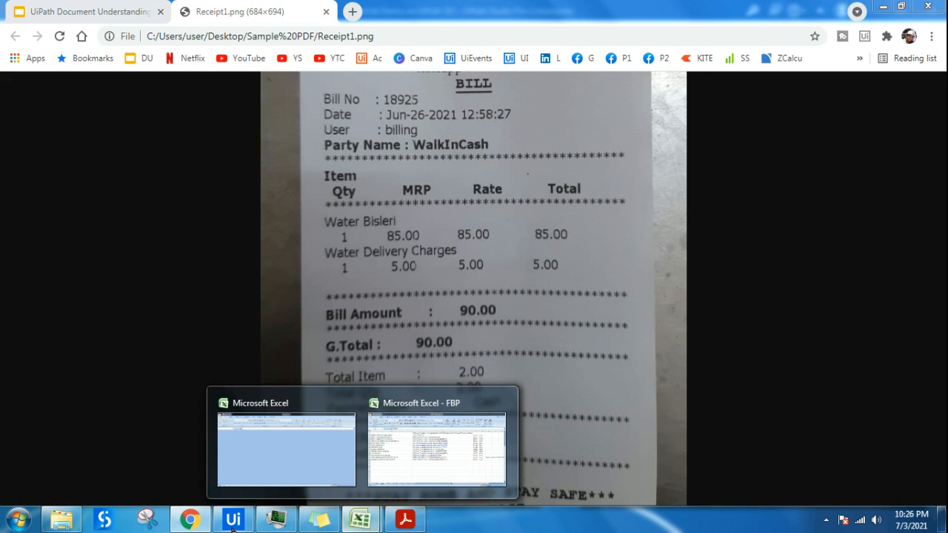
Step: Return to UiPath Studio from the Receipt1.png image in Chrome
left_click(233, 518)
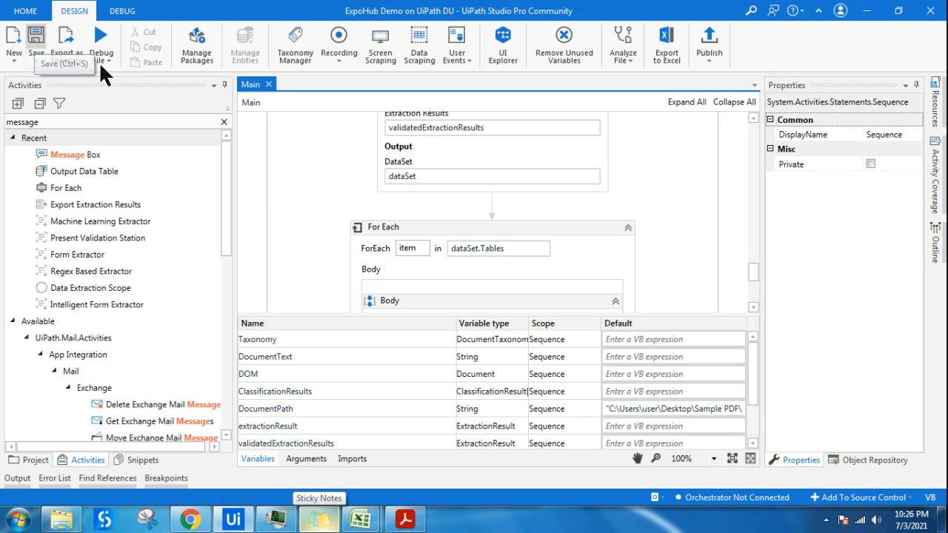
Step: Start the workflow with Debug File
left_click(102, 45)
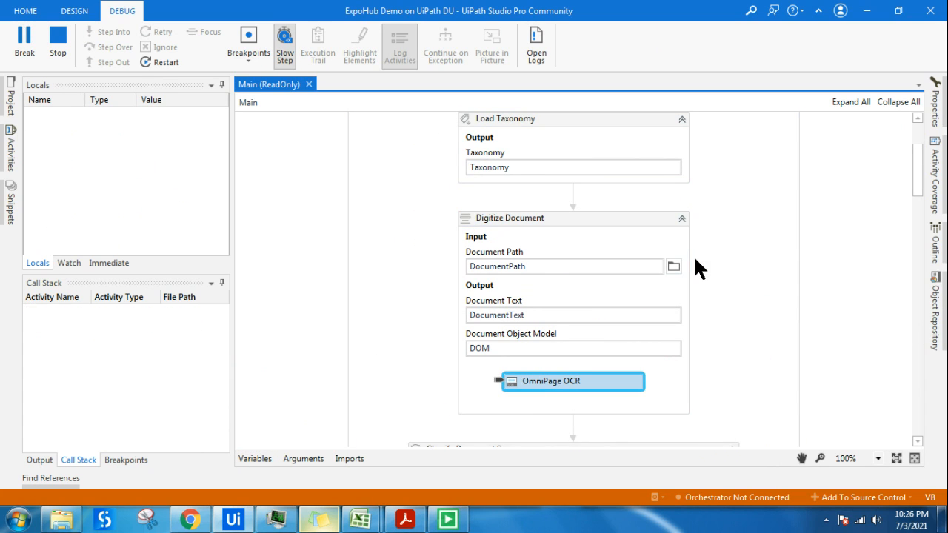
mouse_move(586, 389)
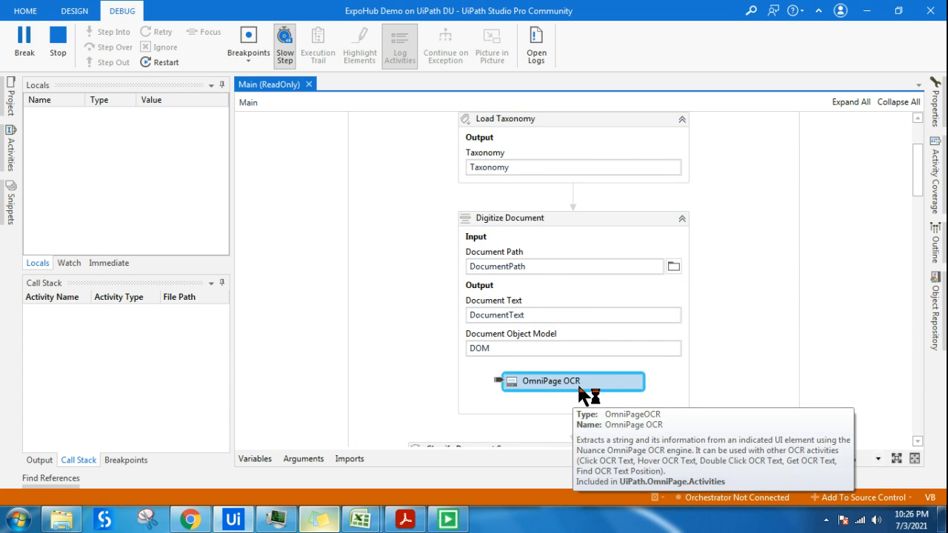
mouse_move(824, 304)
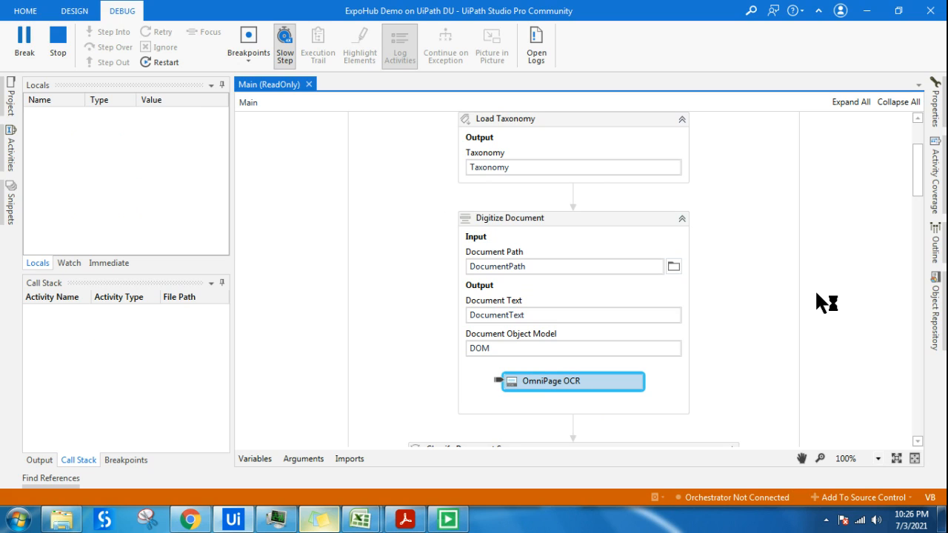
mouse_move(822, 301)
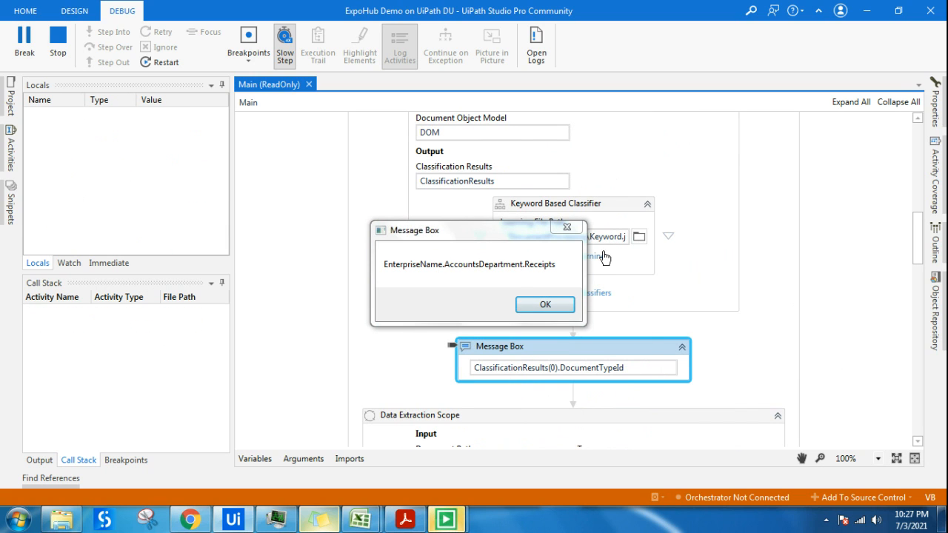
Step: Dismiss the Receipts classification message and follow debugging to Present Validation Station
left_click(544, 304)
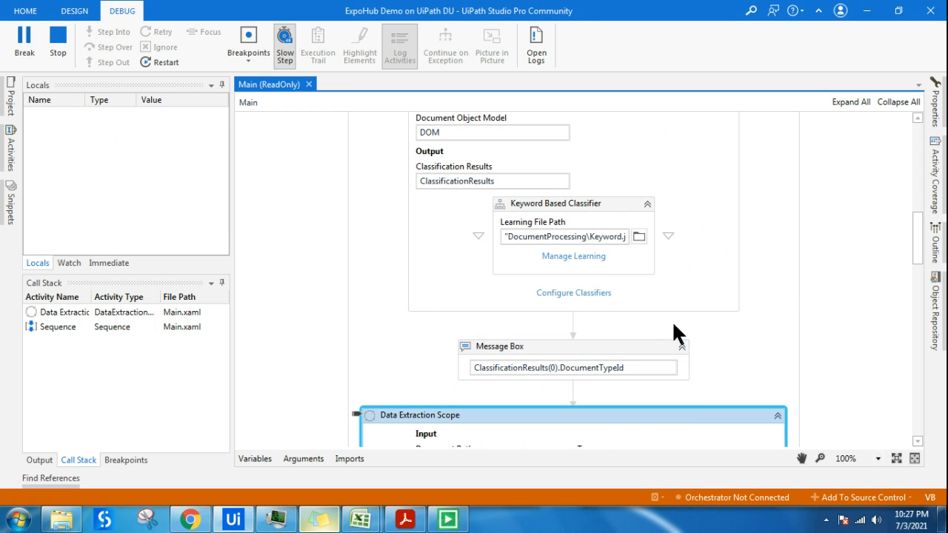
scroll("down", 3)
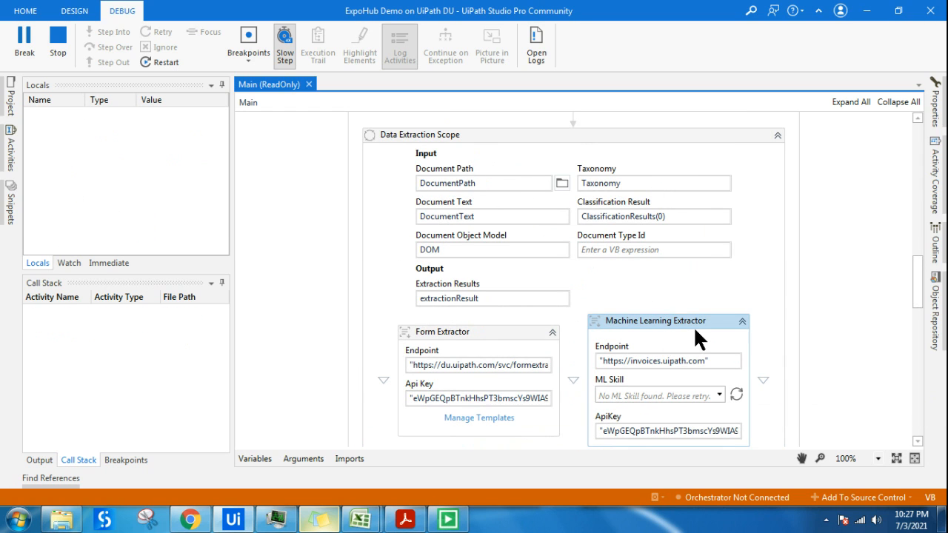
scroll("down", 3)
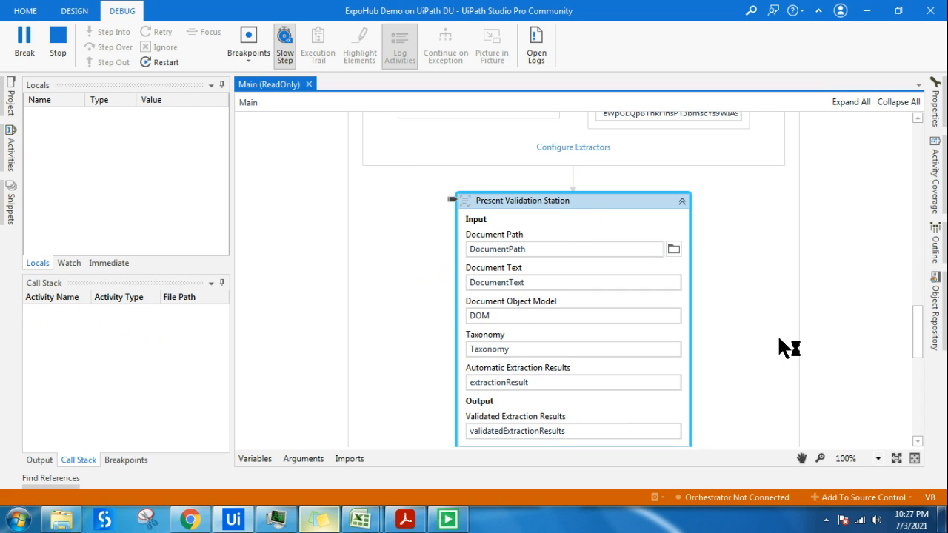
mouse_move(585, 268)
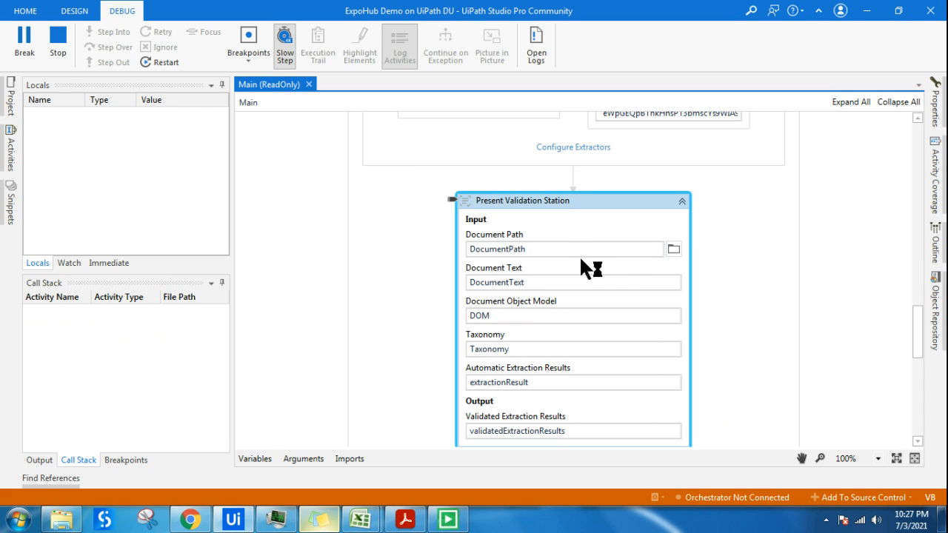
mouse_move(529, 248)
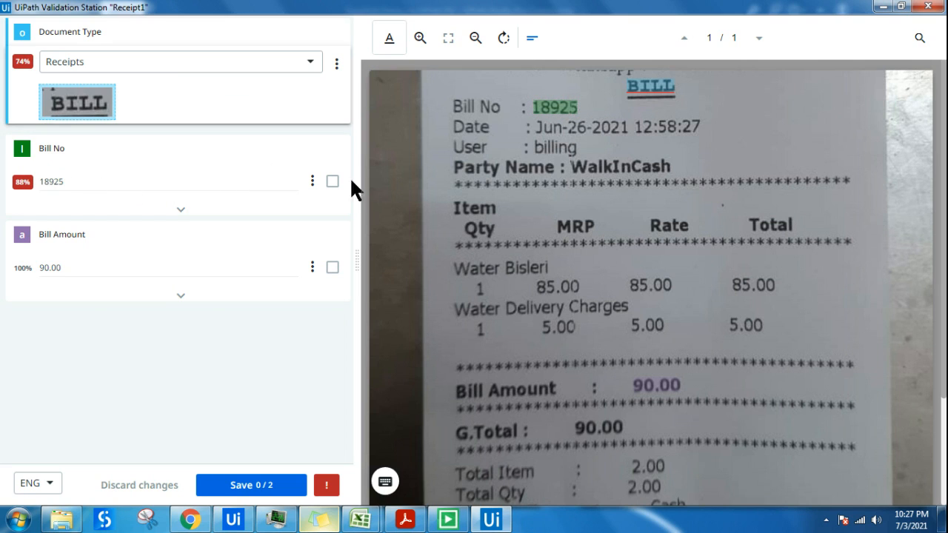
Step: Confirm Bill No 18925 in Validation Station
left_click(332, 181)
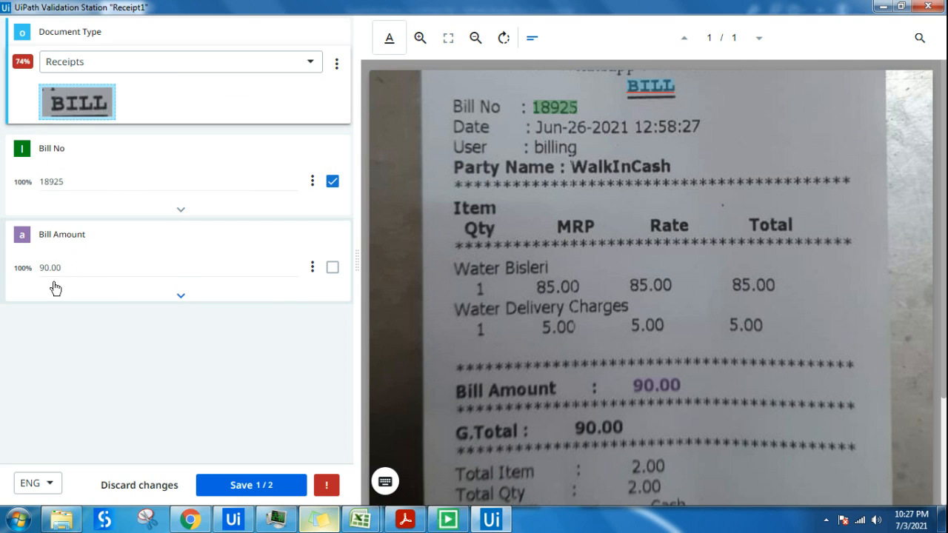
mouse_move(332, 267)
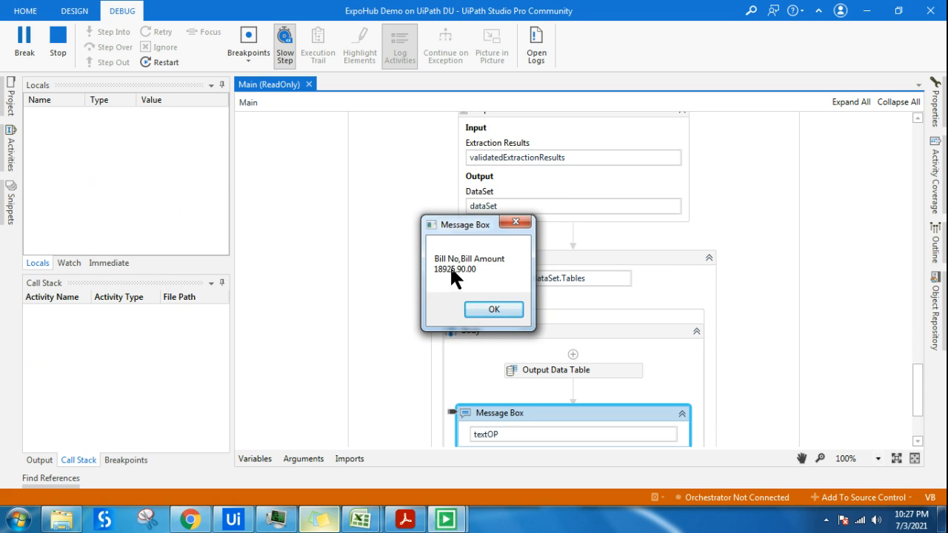
mouse_move(481, 274)
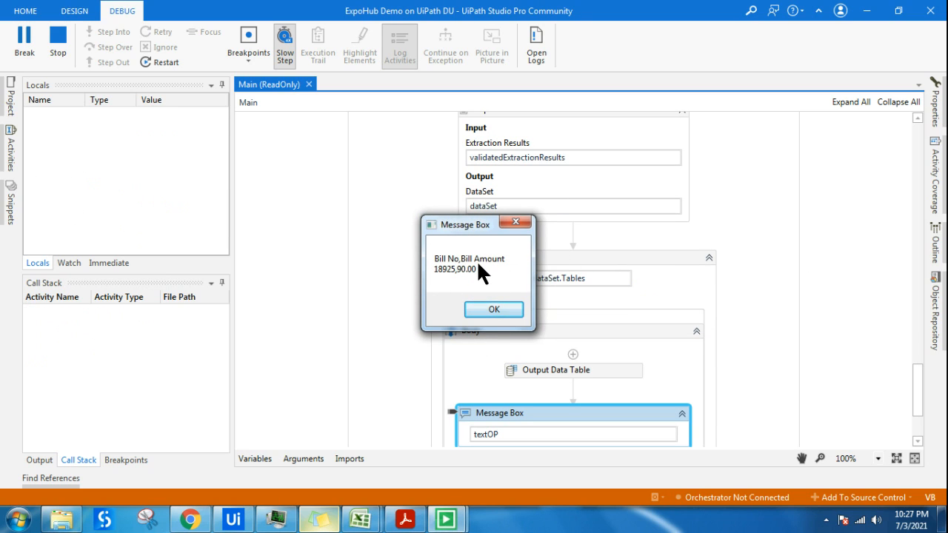
Step: Dismiss the message box showing Bill No 18925.00 and Bill Amount 90.00, then return to the slides
left_click(494, 308)
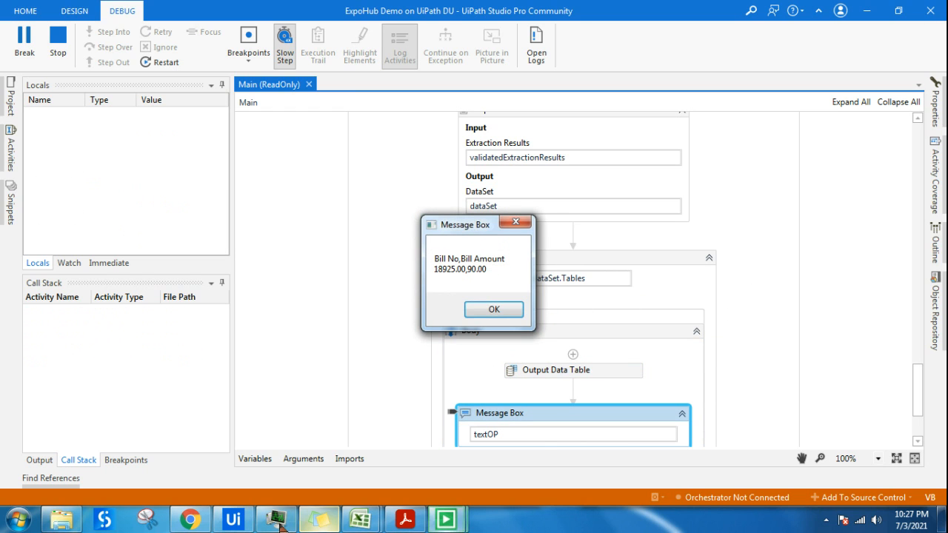
left_click(494, 309)
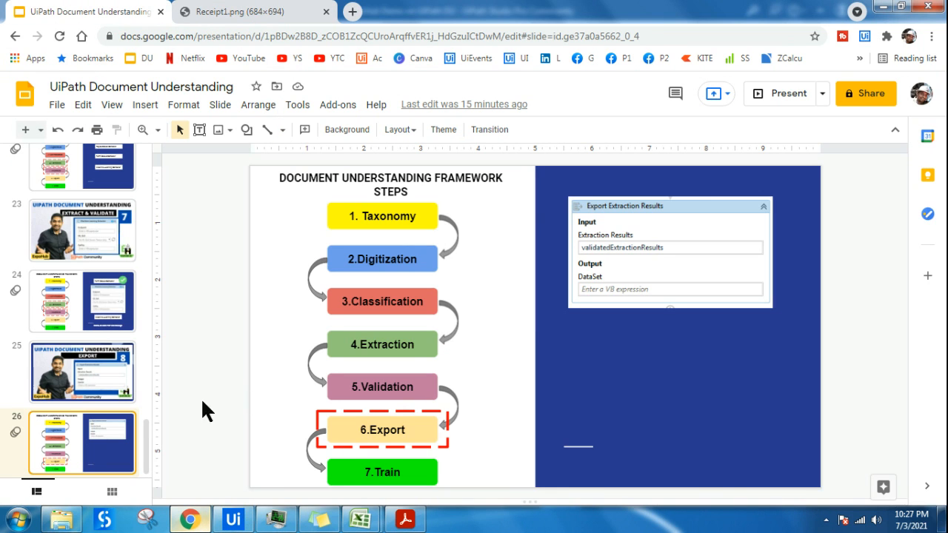
mouse_move(414, 475)
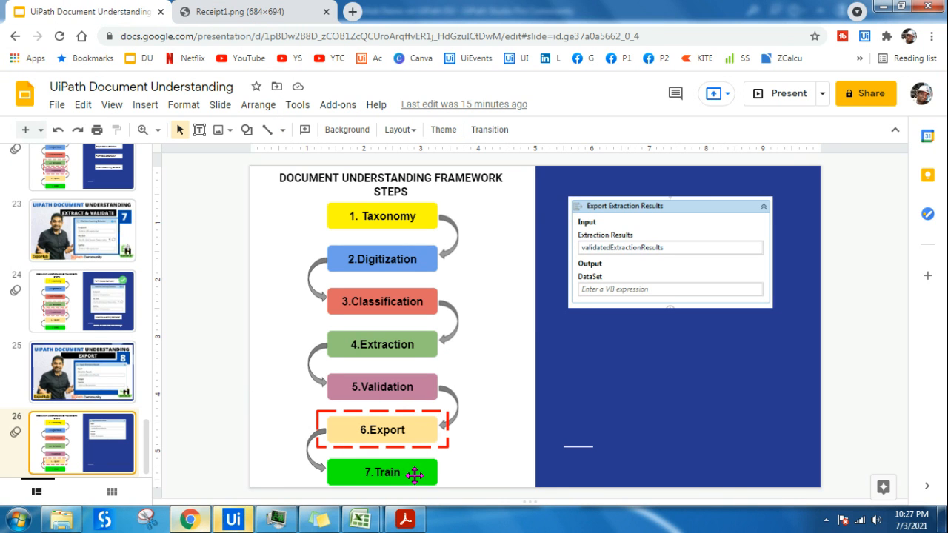
left_click(383, 472)
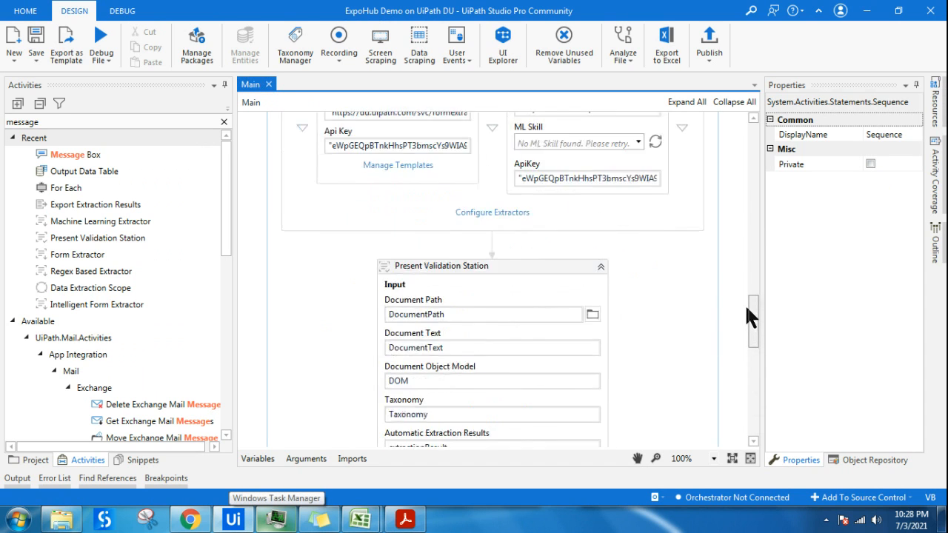
scroll("down", 3)
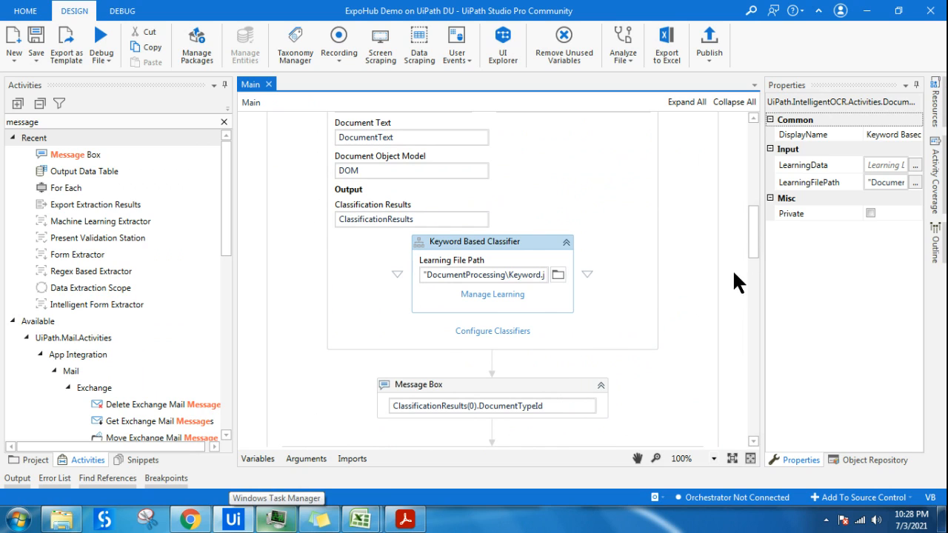
mouse_move(526, 252)
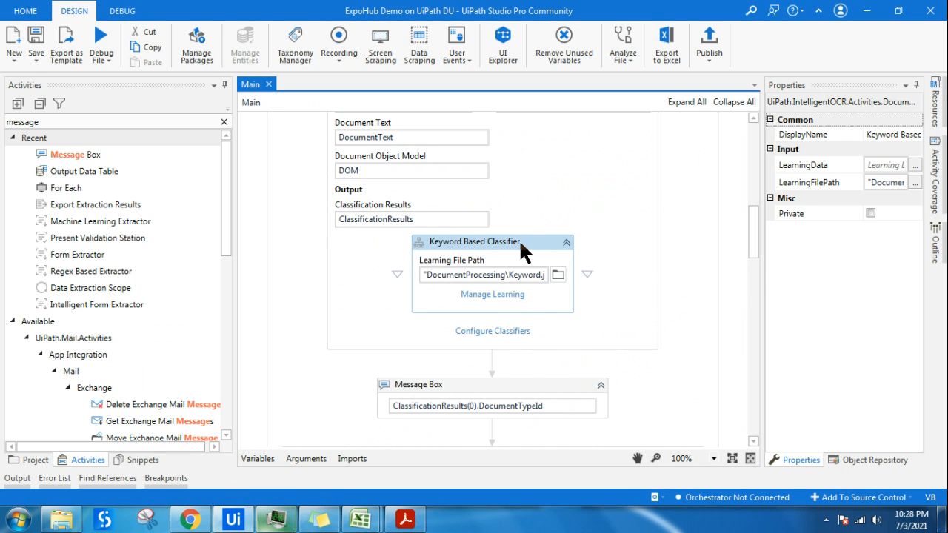
mouse_move(597, 293)
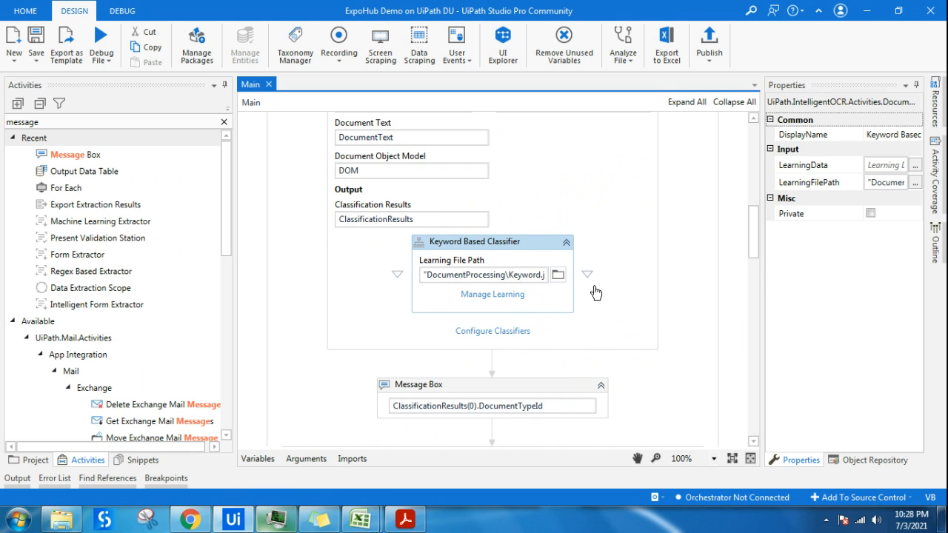
left_click(492, 294)
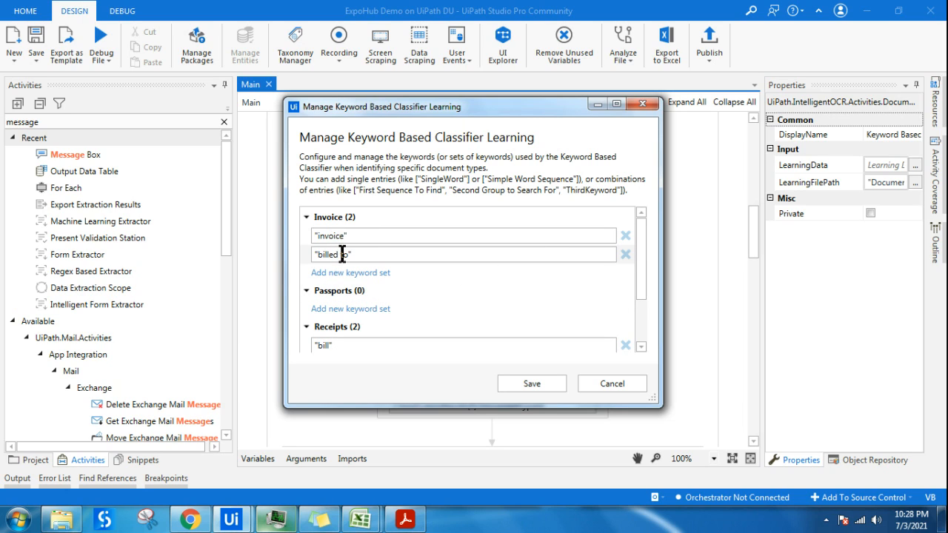
mouse_move(641, 103)
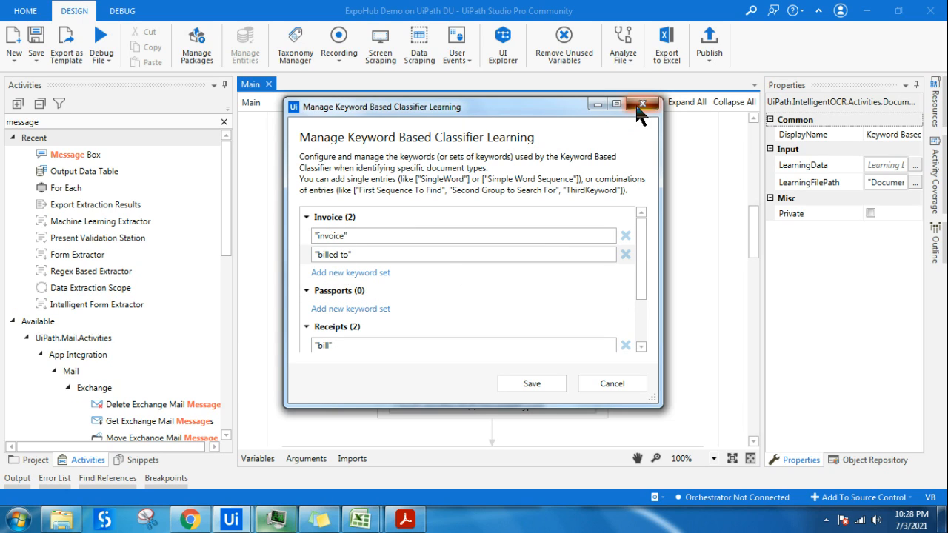
left_click(642, 104)
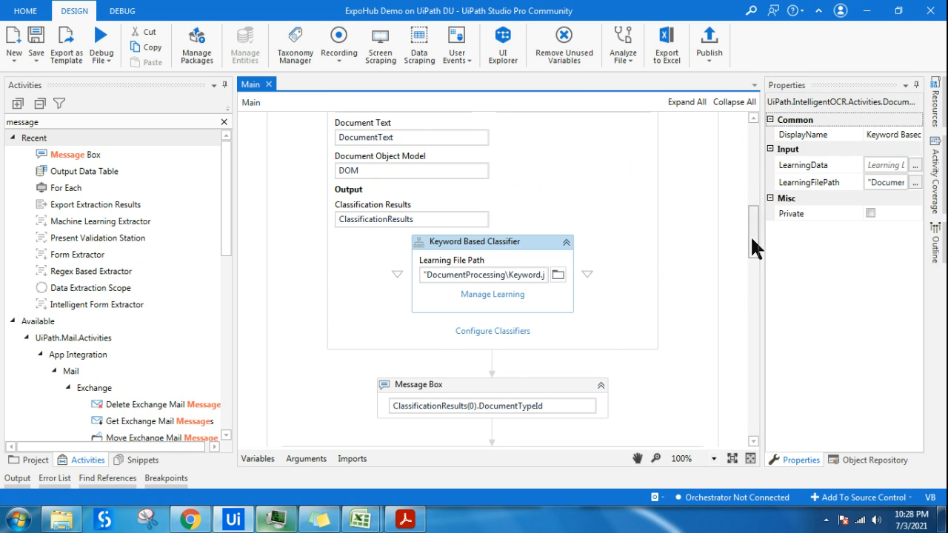
scroll("down", 3)
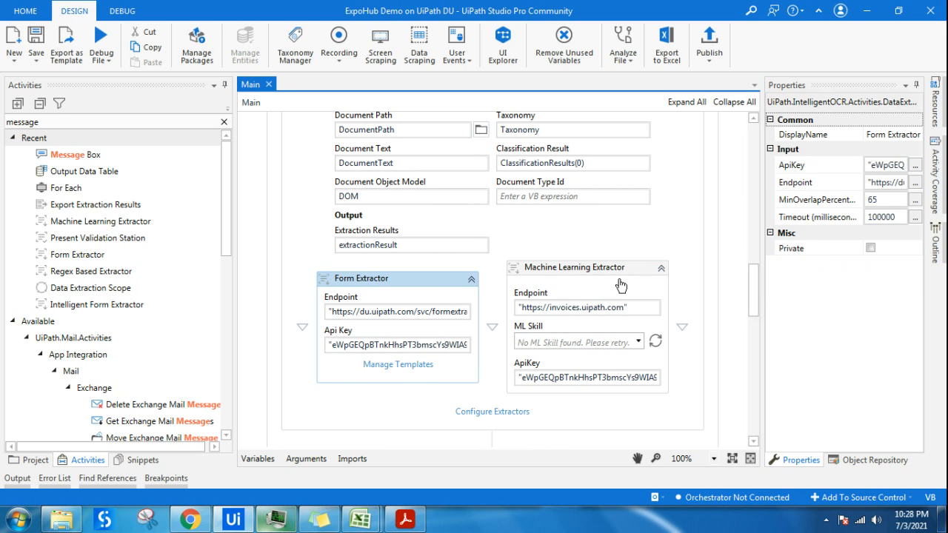
left_click(397, 364)
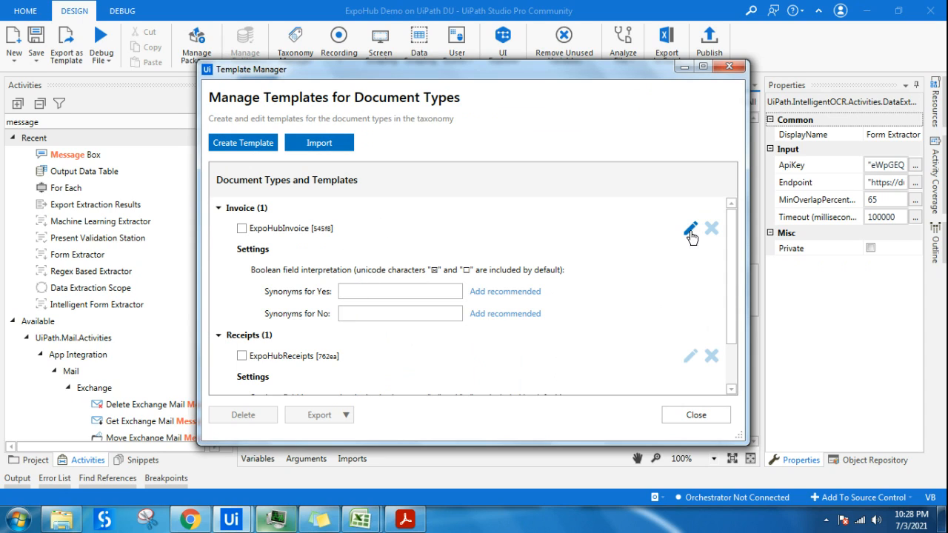
mouse_move(511, 278)
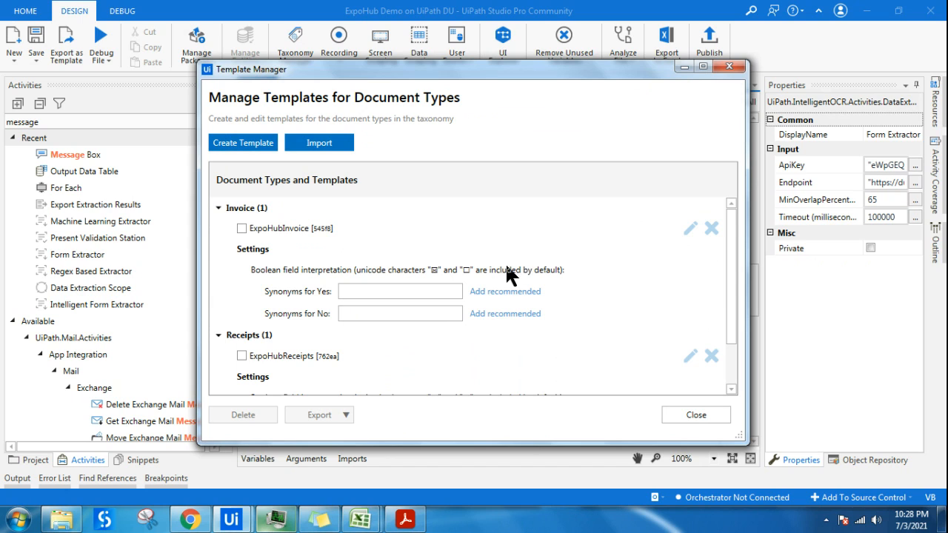
left_click(690, 228)
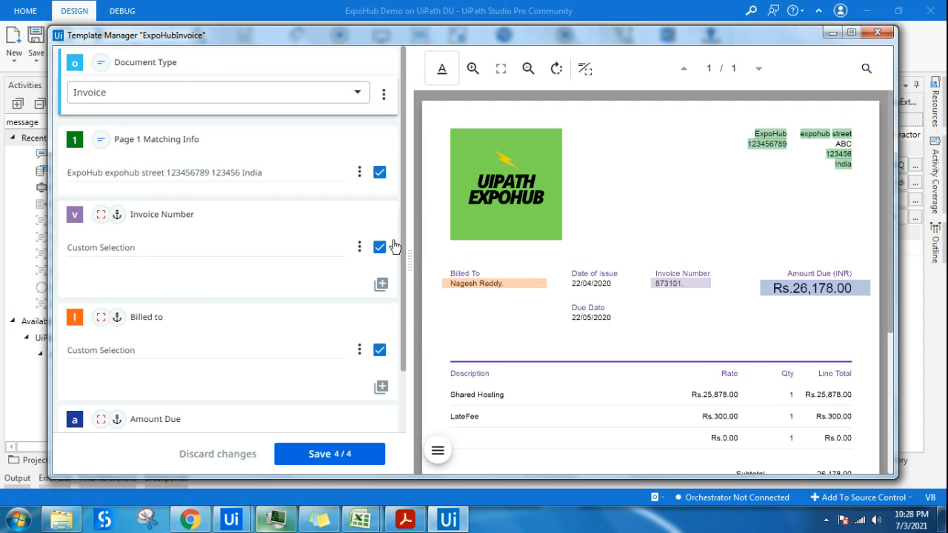
mouse_move(337, 231)
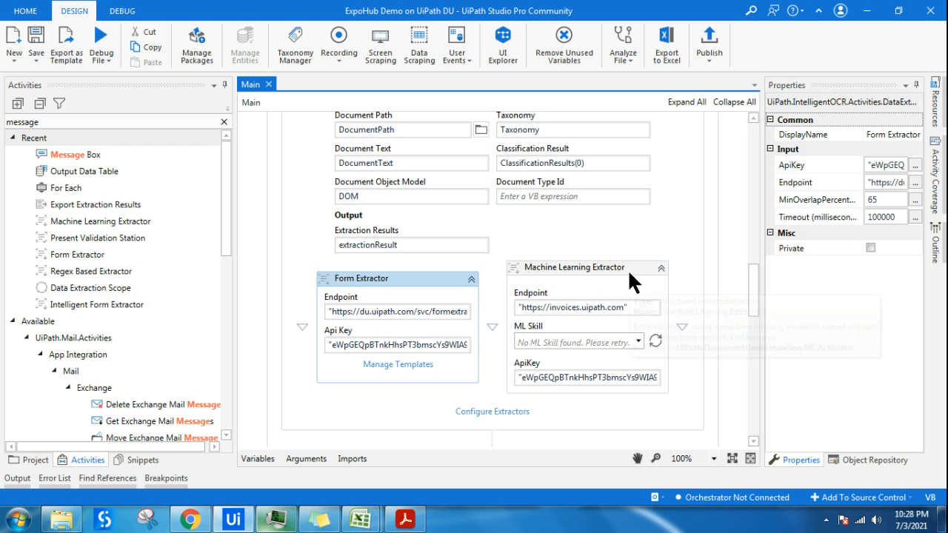
mouse_move(600, 306)
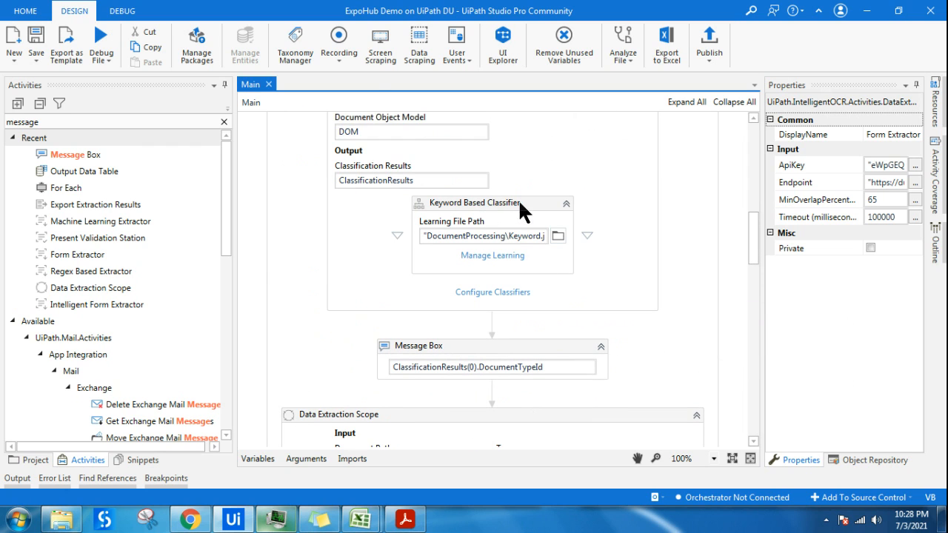
left_click(493, 202)
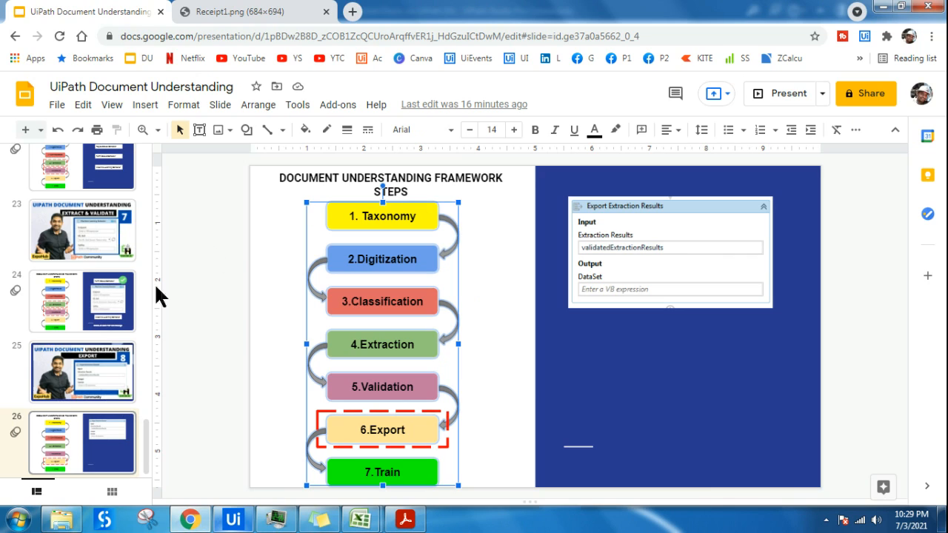
mouse_move(494, 351)
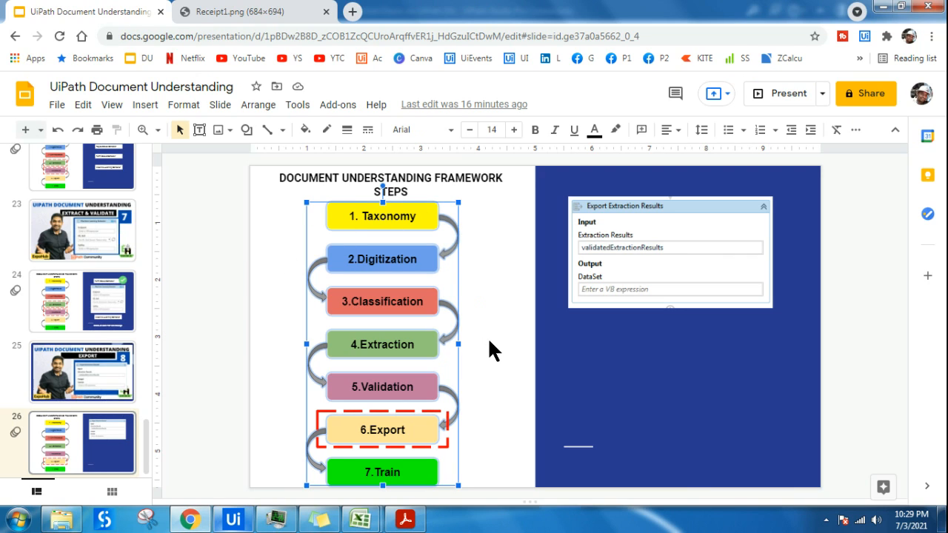
mouse_move(418, 224)
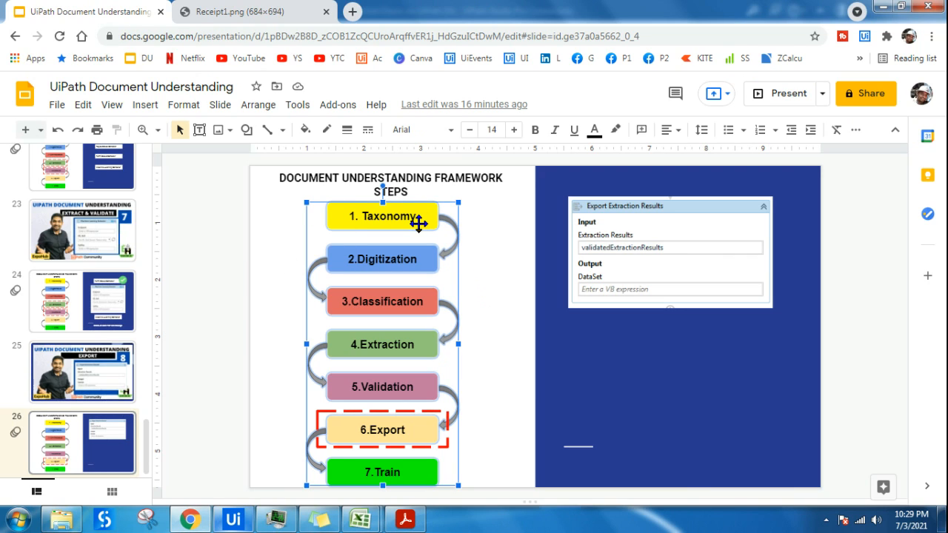
mouse_move(425, 292)
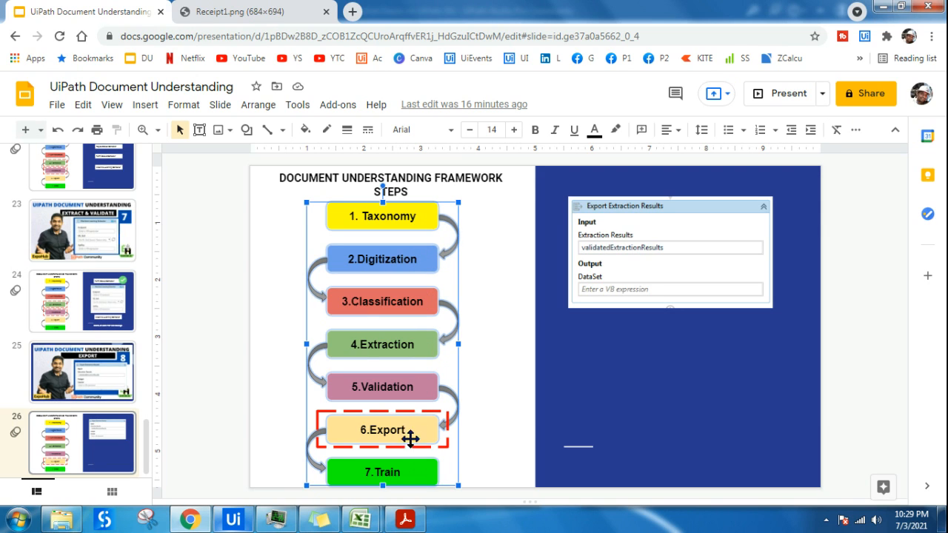
mouse_move(485, 239)
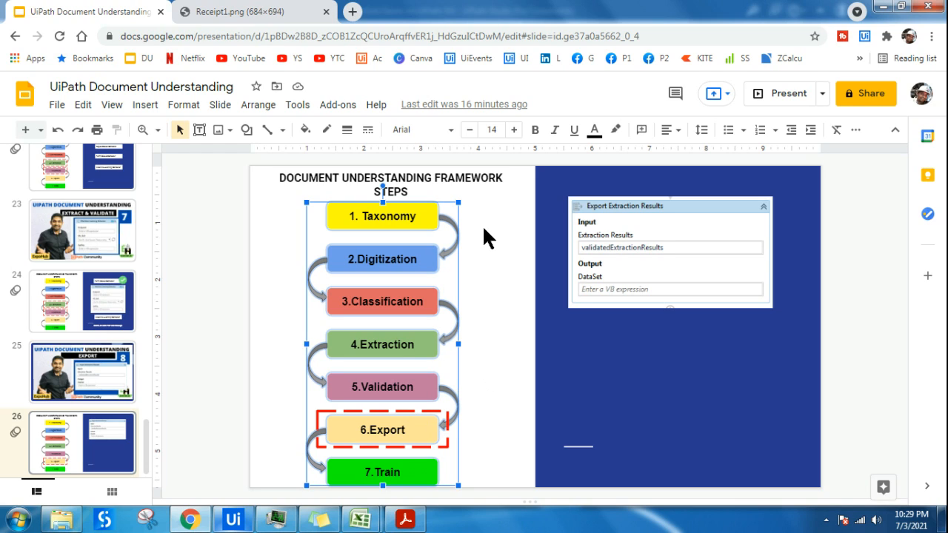
mouse_move(465, 426)
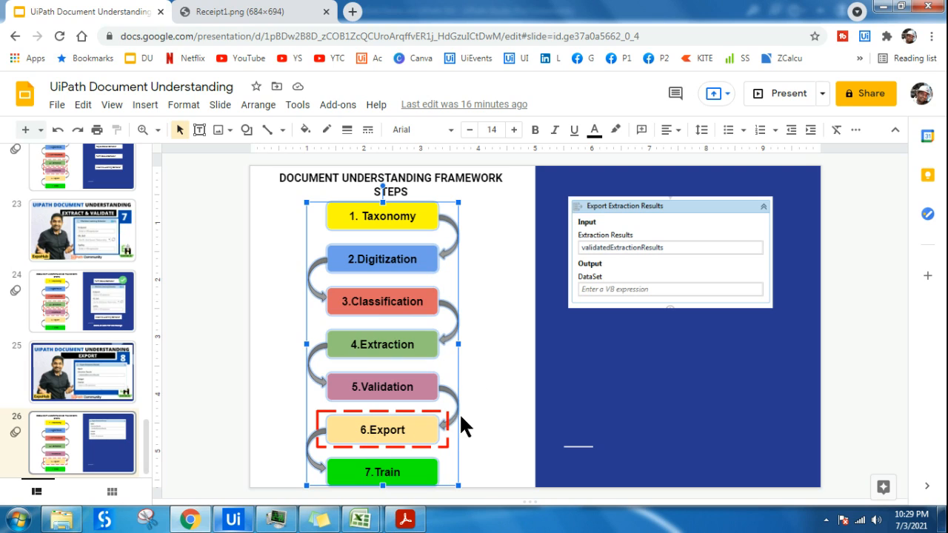
mouse_move(420, 266)
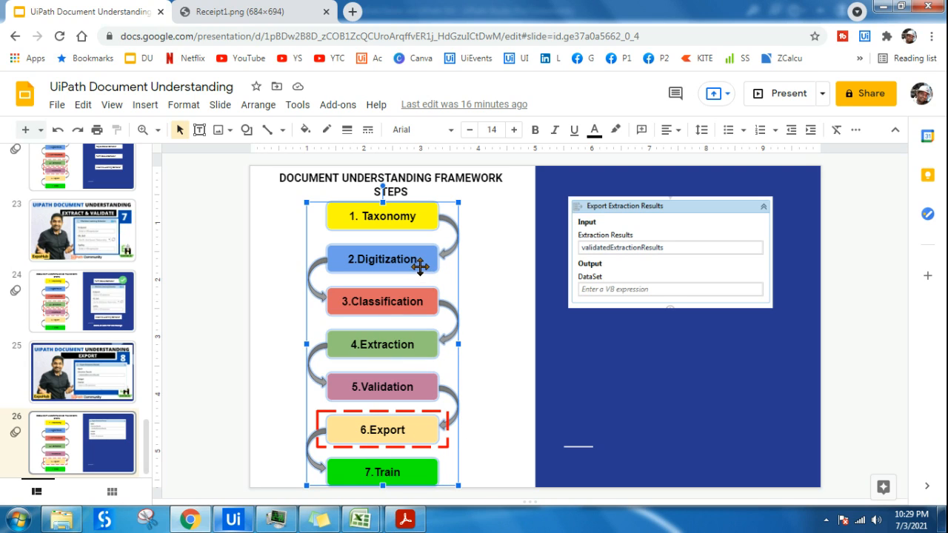
mouse_move(394, 436)
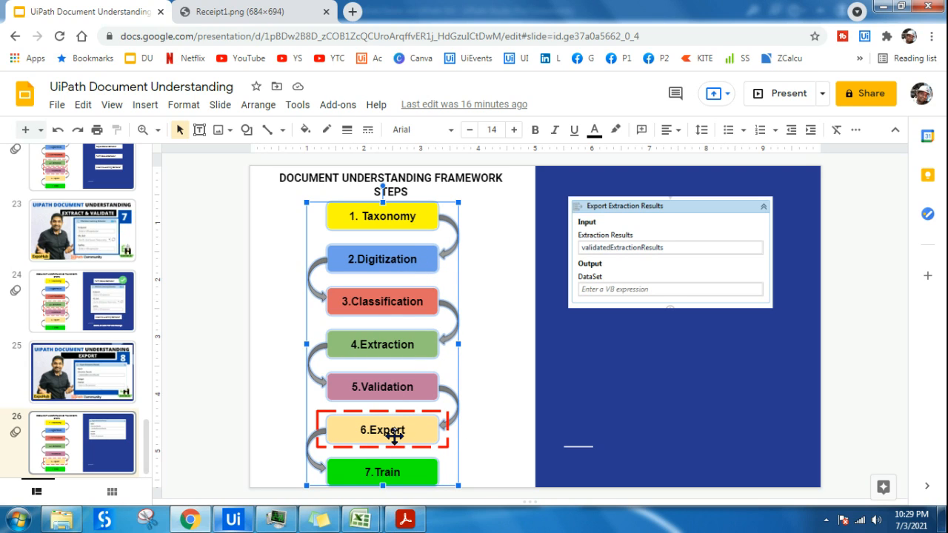
mouse_move(422, 455)
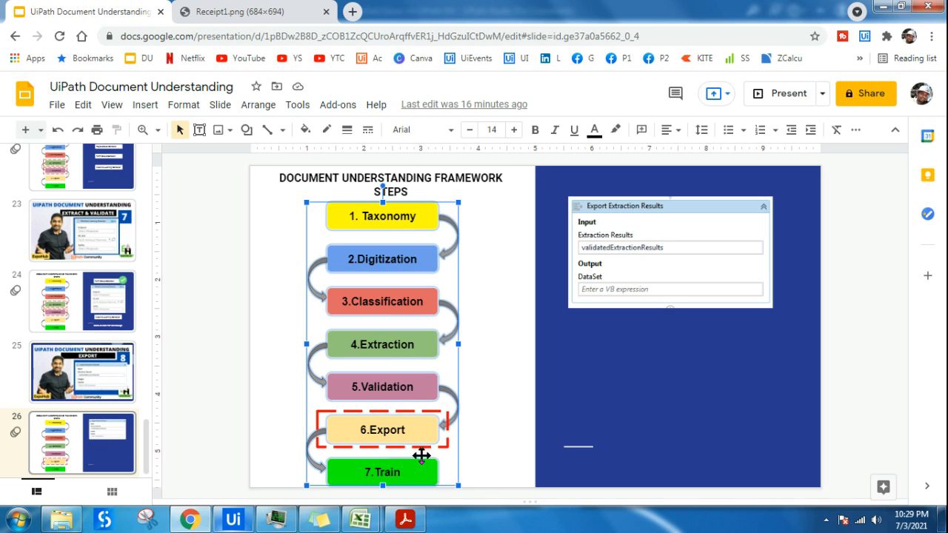
mouse_move(496, 354)
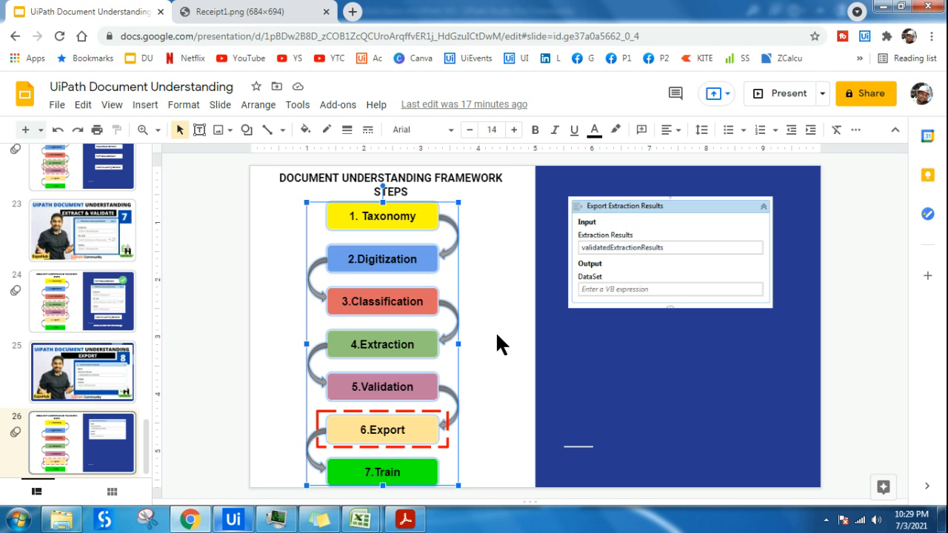
mouse_move(495, 319)
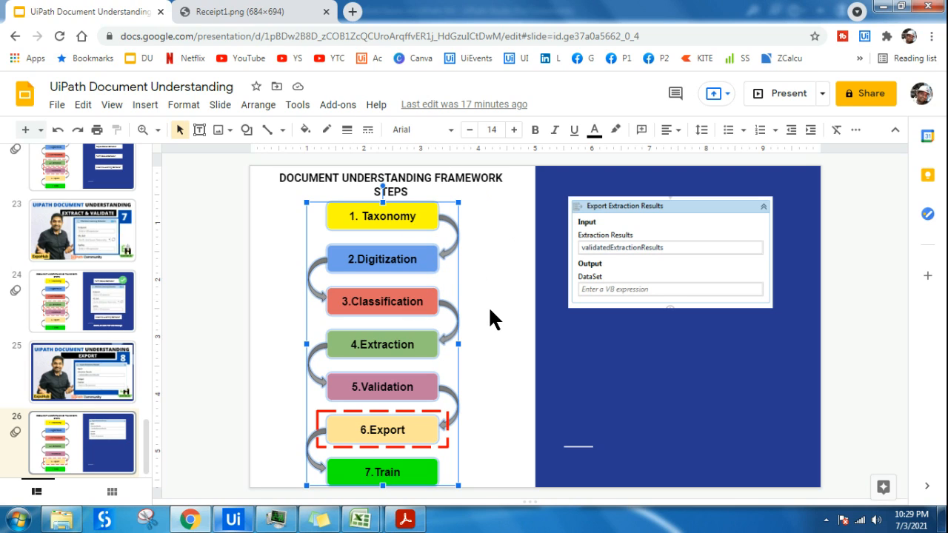
mouse_move(455, 391)
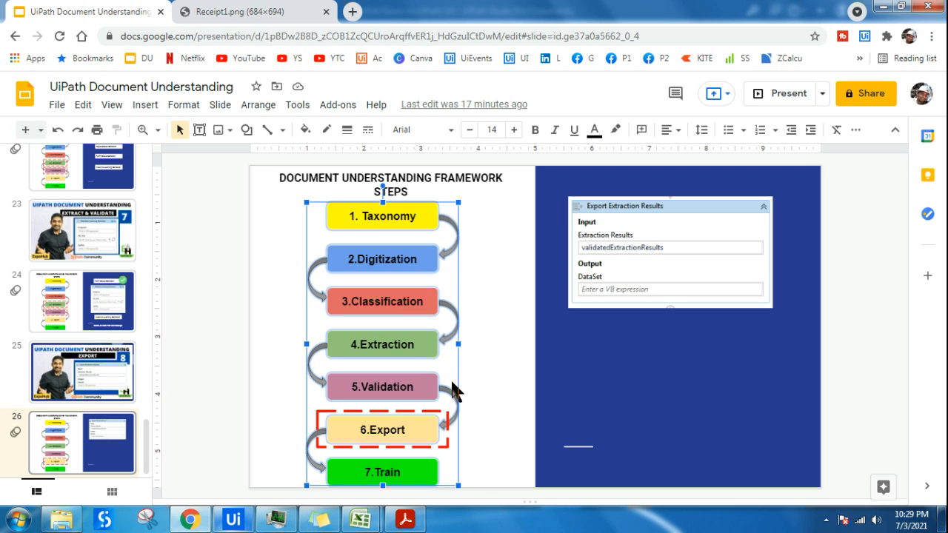
mouse_move(499, 369)
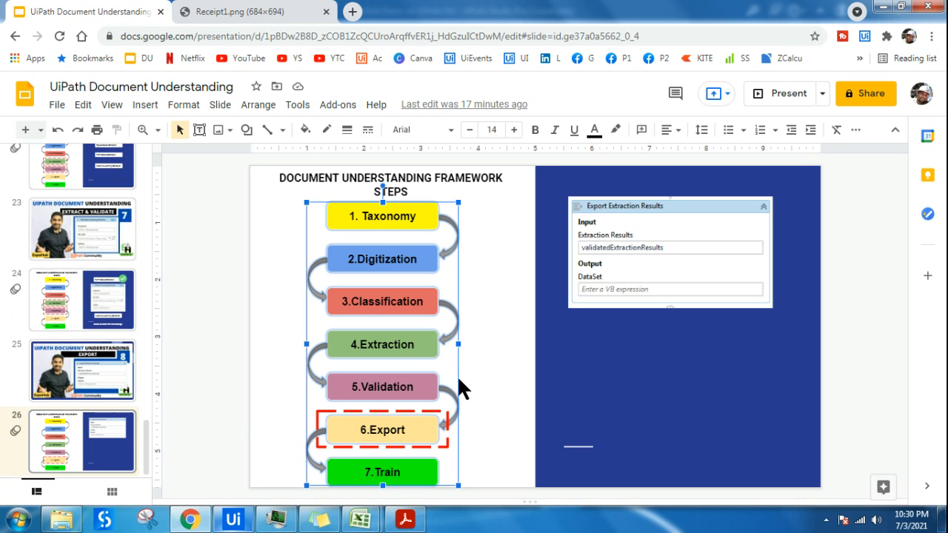
mouse_move(503, 320)
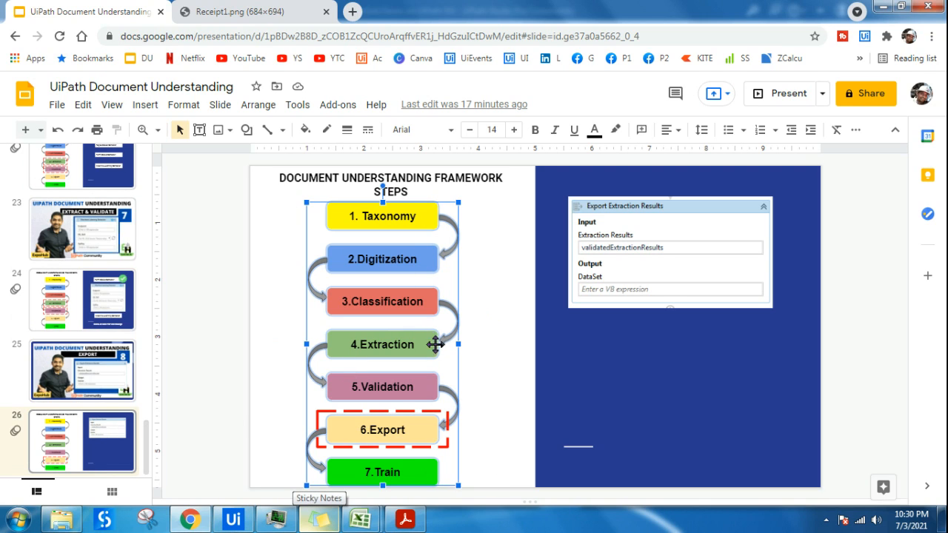
mouse_move(489, 345)
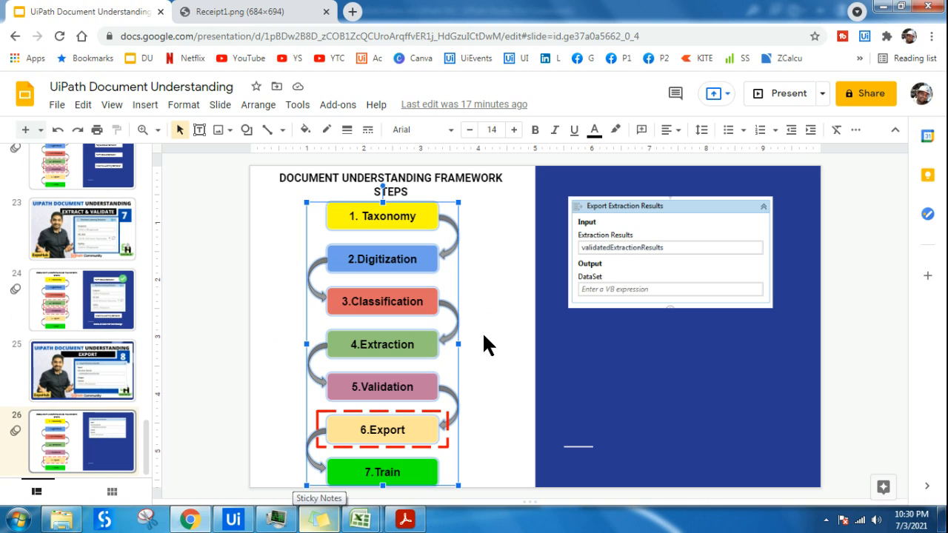